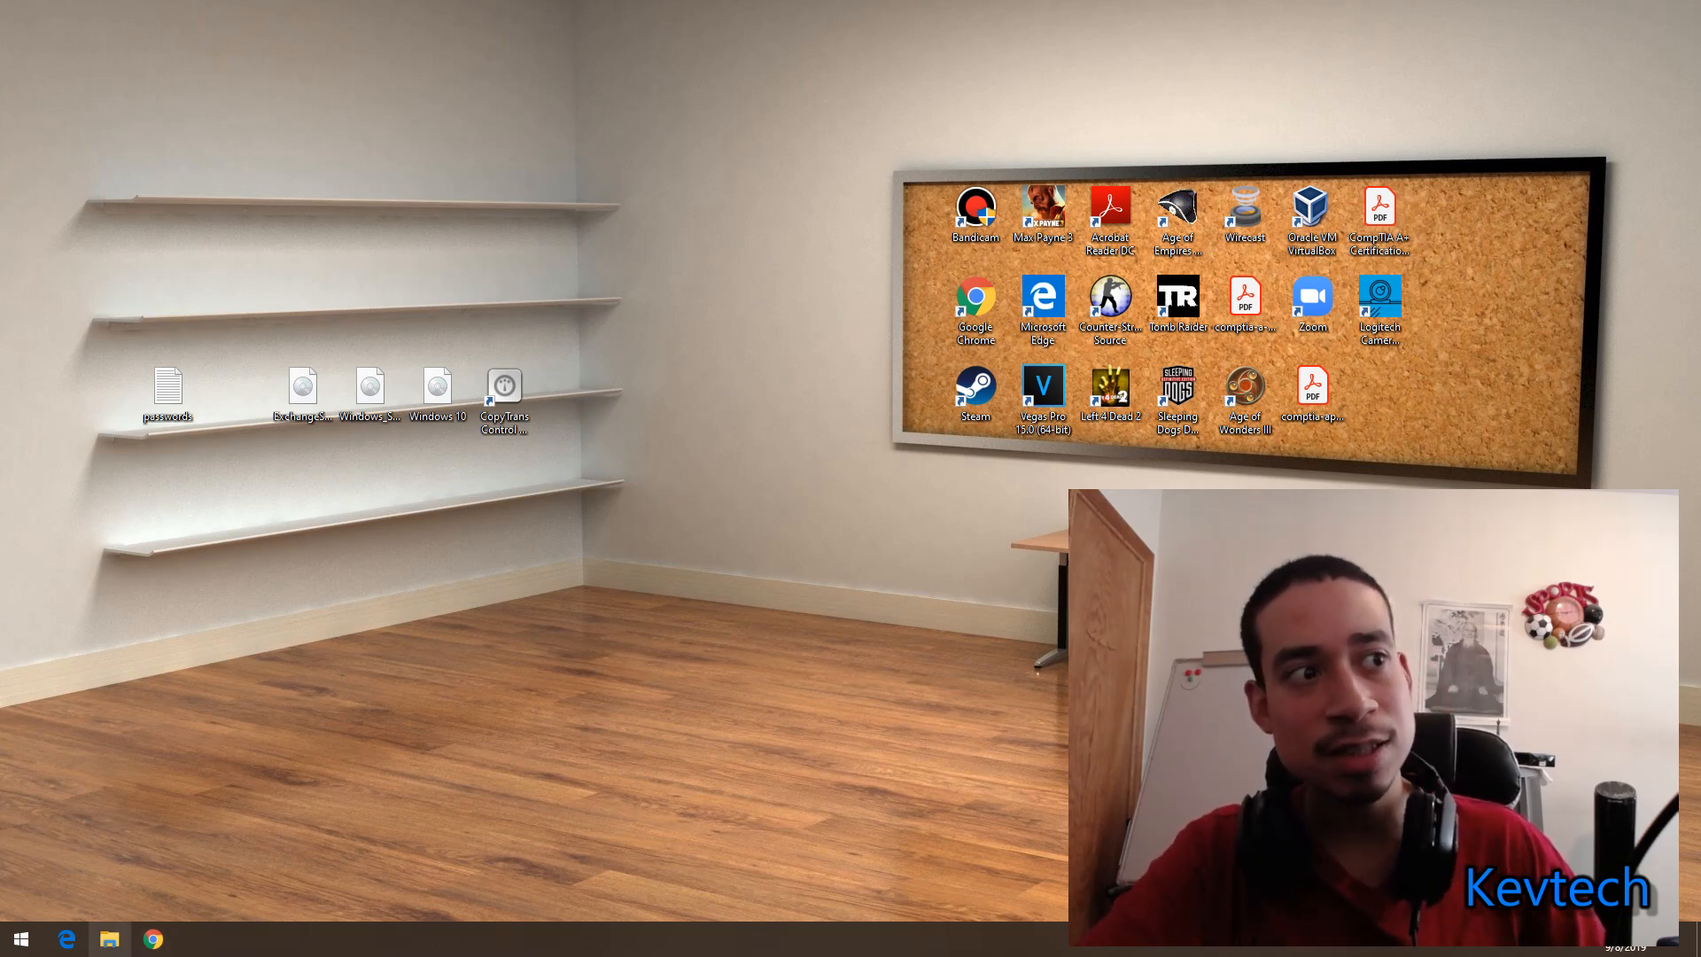
- Open the Sample Resume file from the desktop in Microsoft Word
left_click(108, 938)
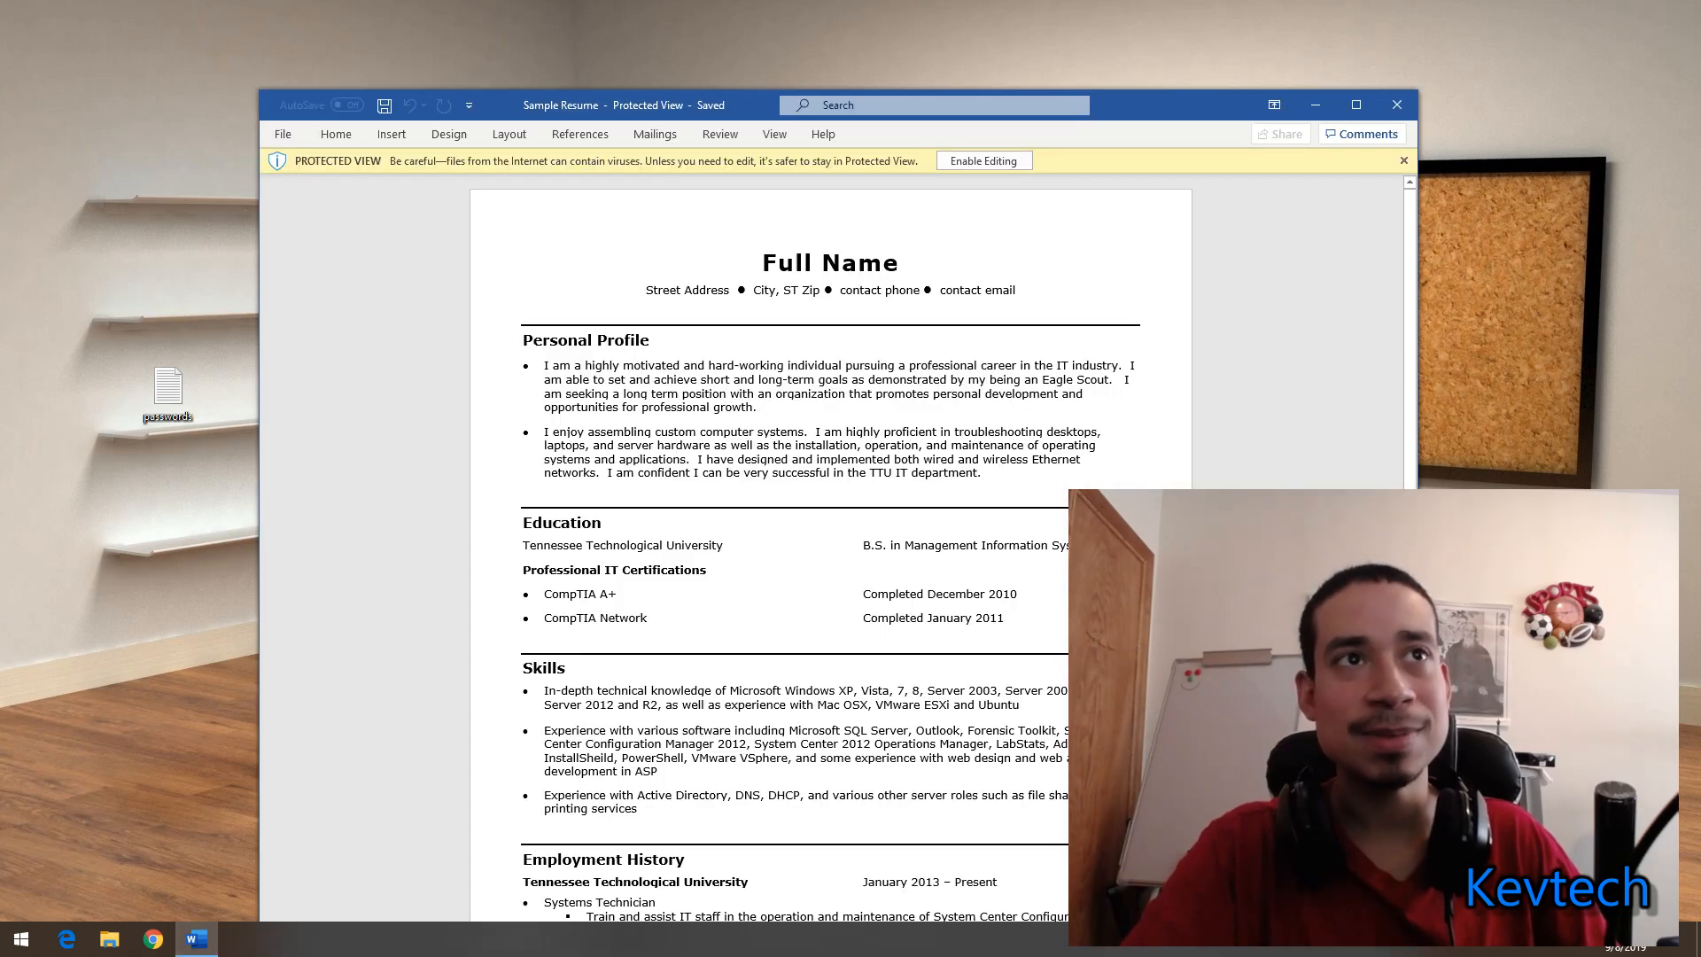
- Enable editing so the resume leaves Protected View and opens in compatibility mode
left_click(1356, 104)
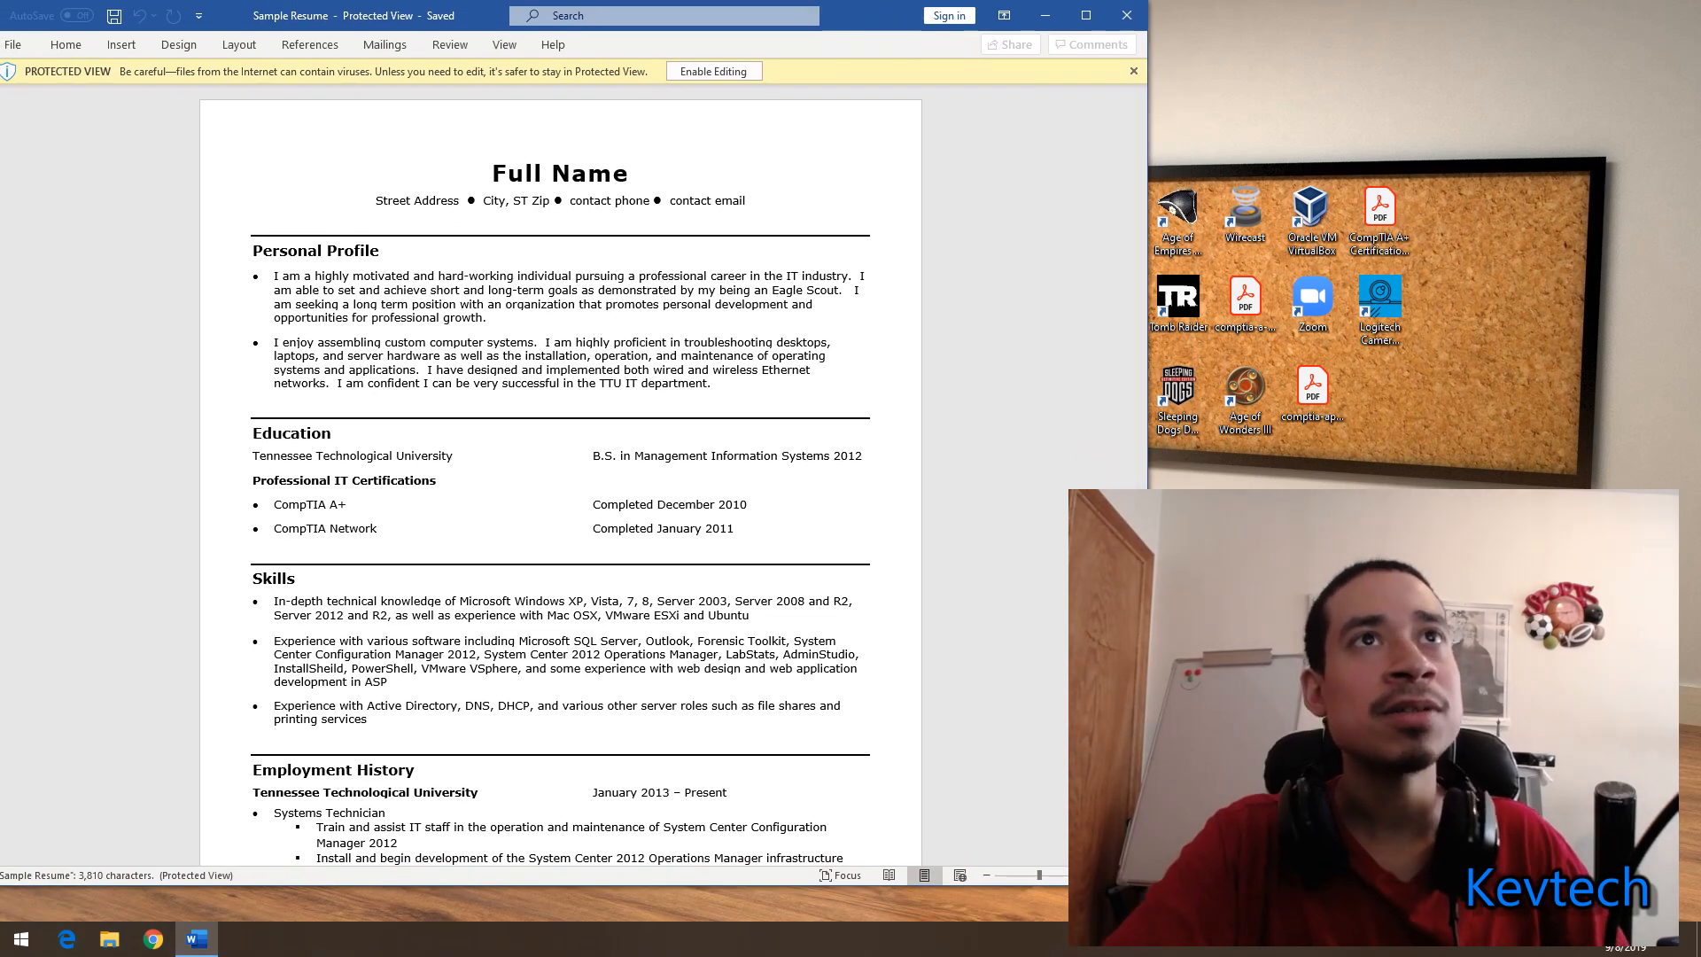
left_click(714, 71)
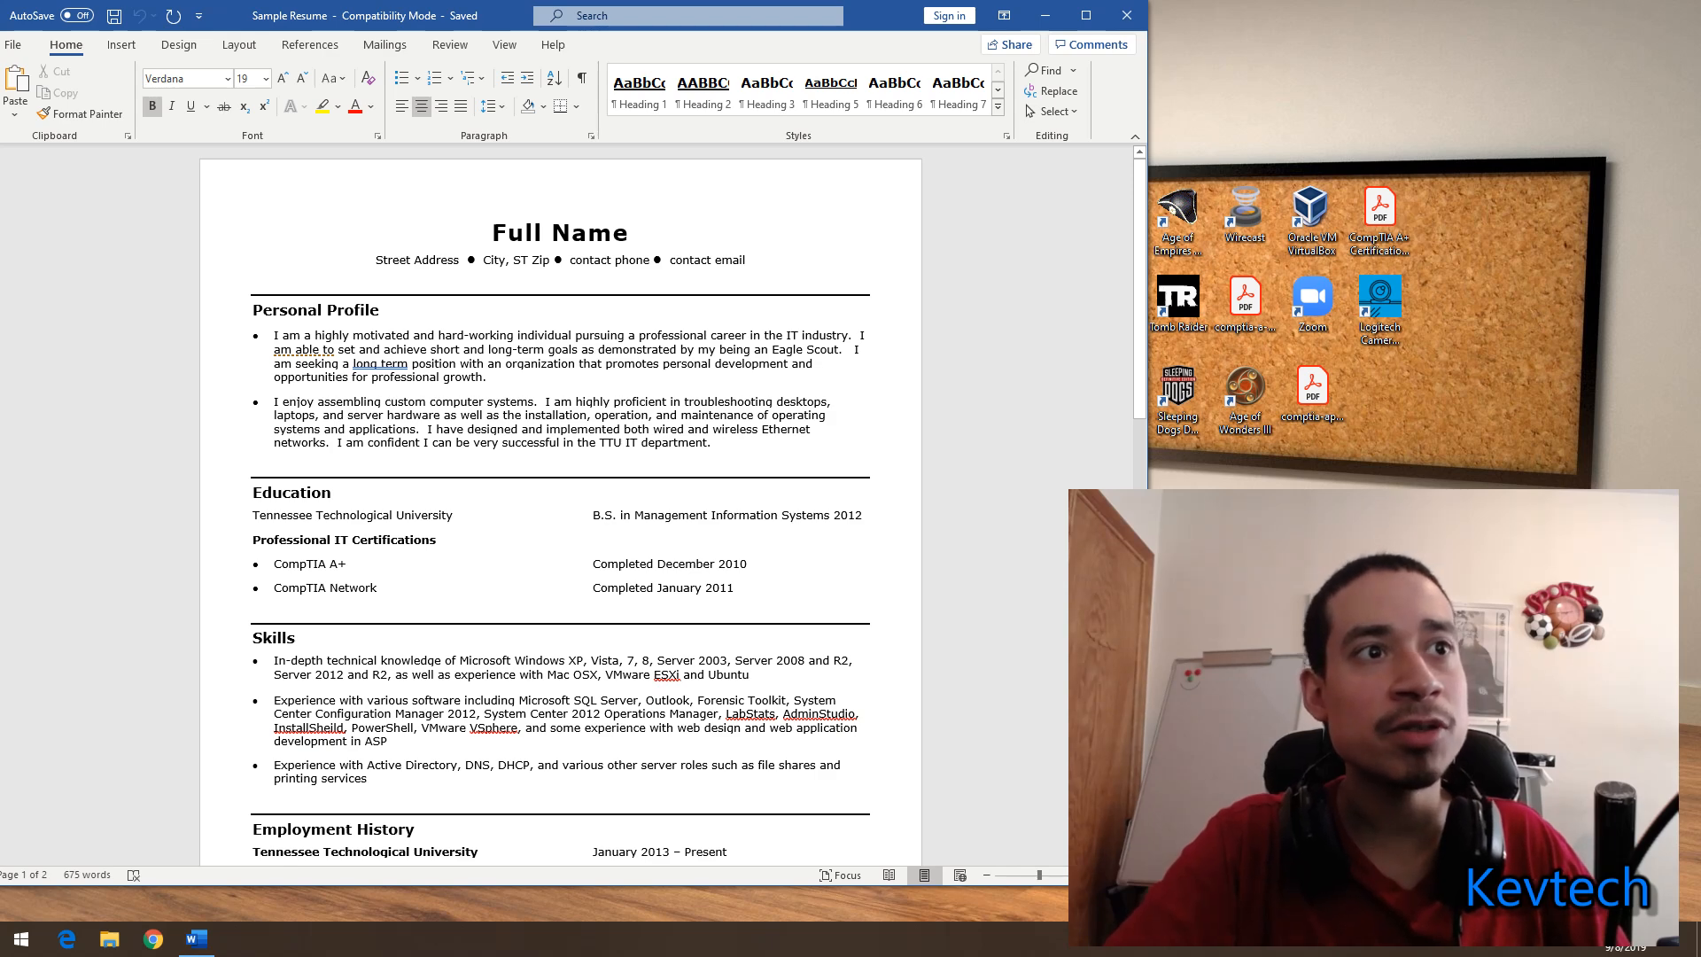
scroll("down", 3)
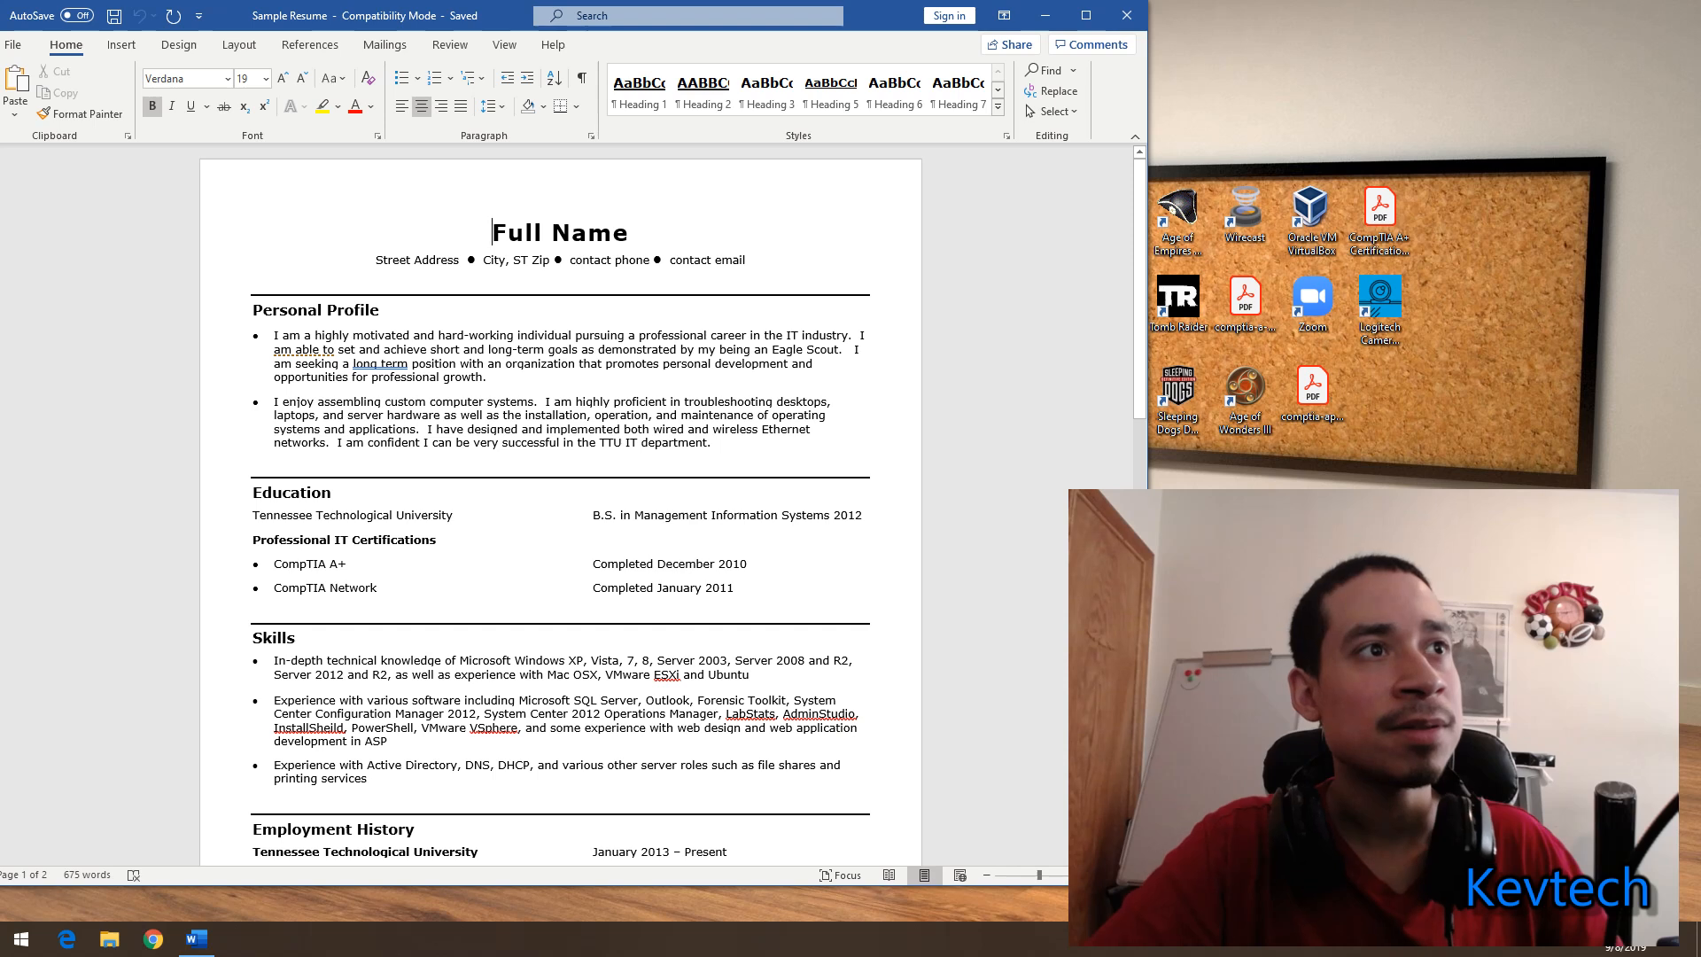
- Scroll past Education and Skills to the Employment History section
scroll("down", 3)
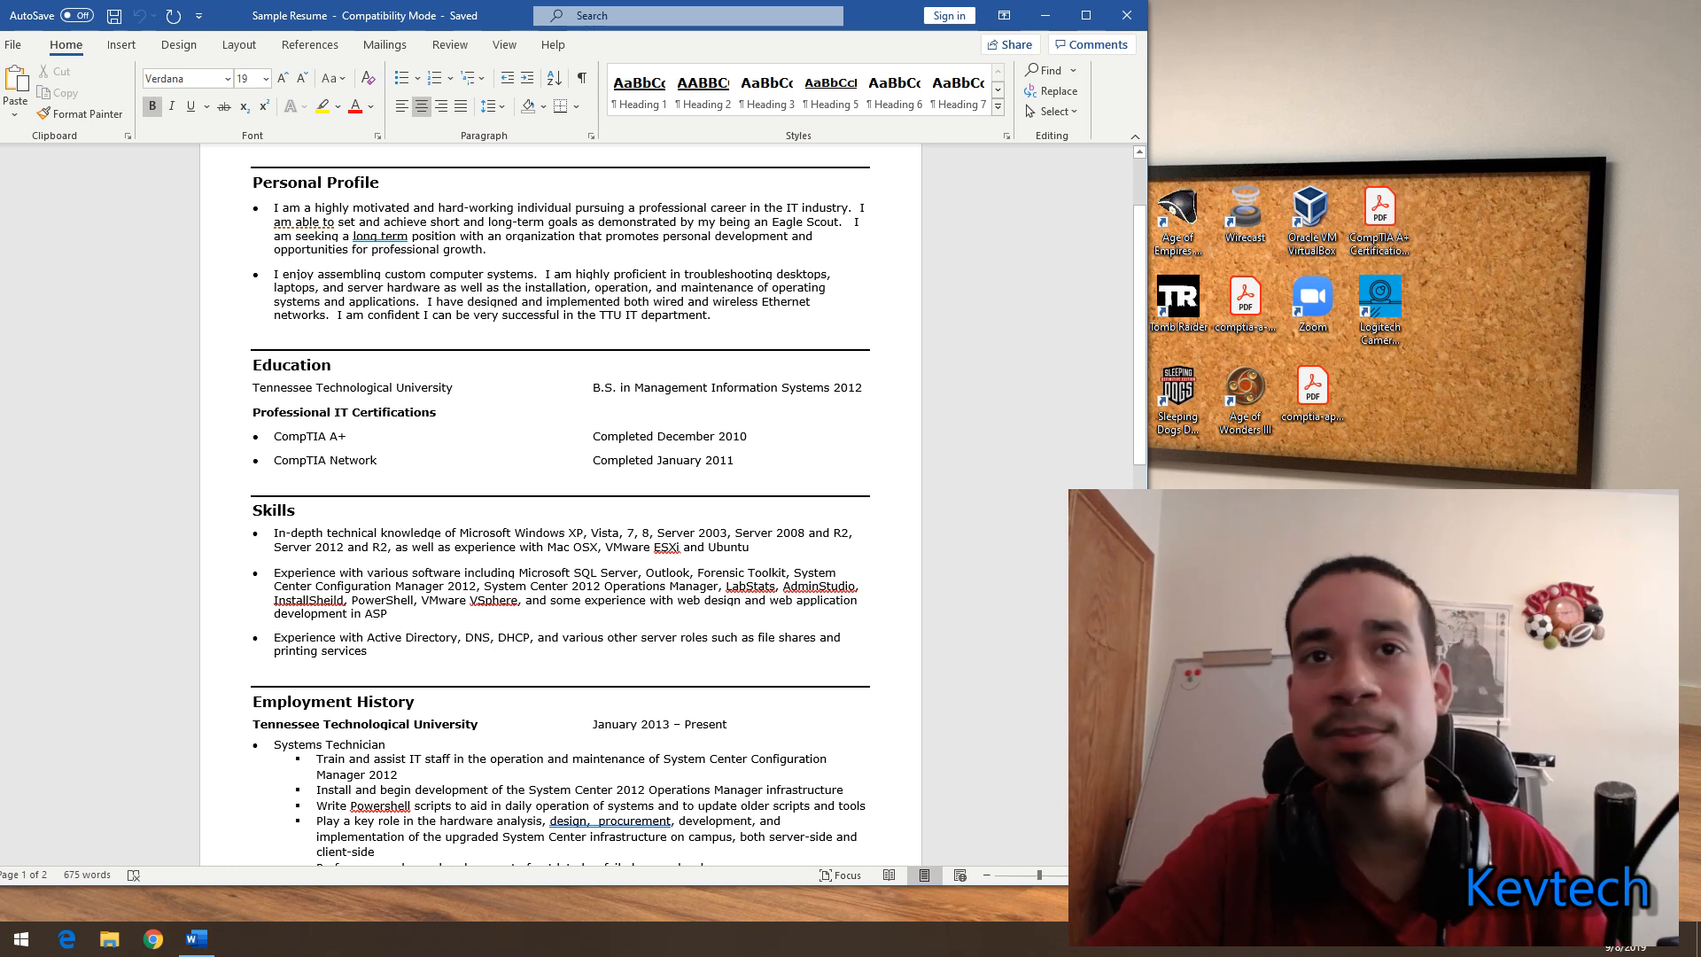
scroll("down", 3)
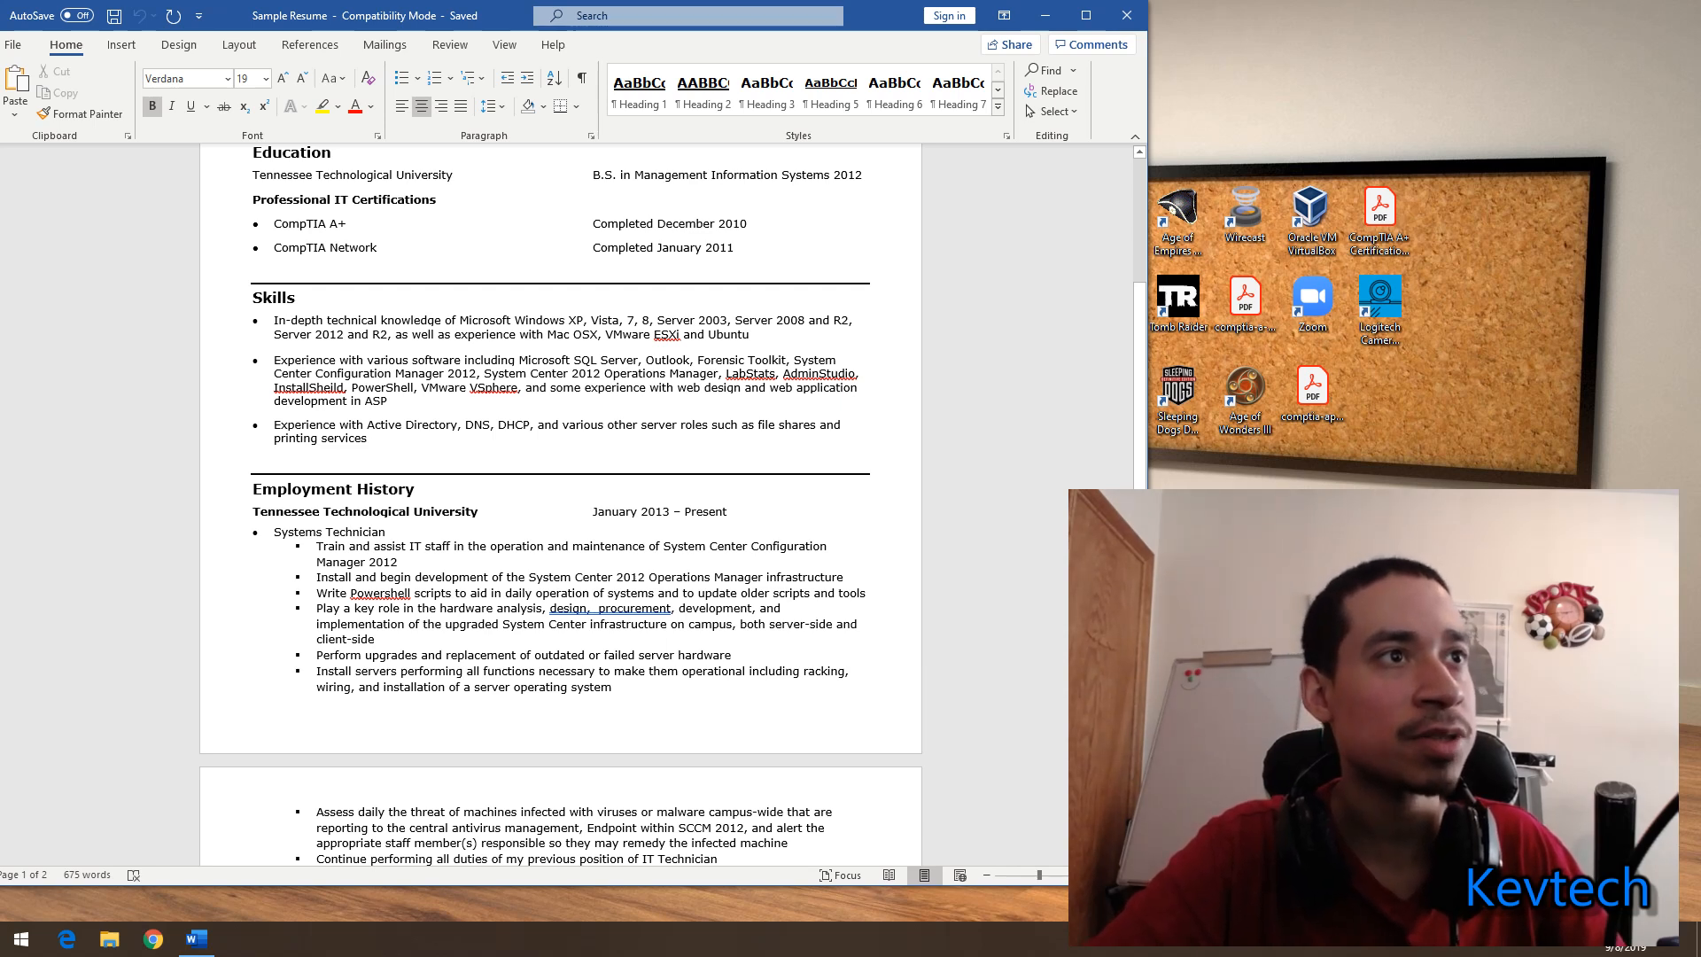
- Scroll onto page 2 to show the IT Technician employment entry
scroll("down", 3)
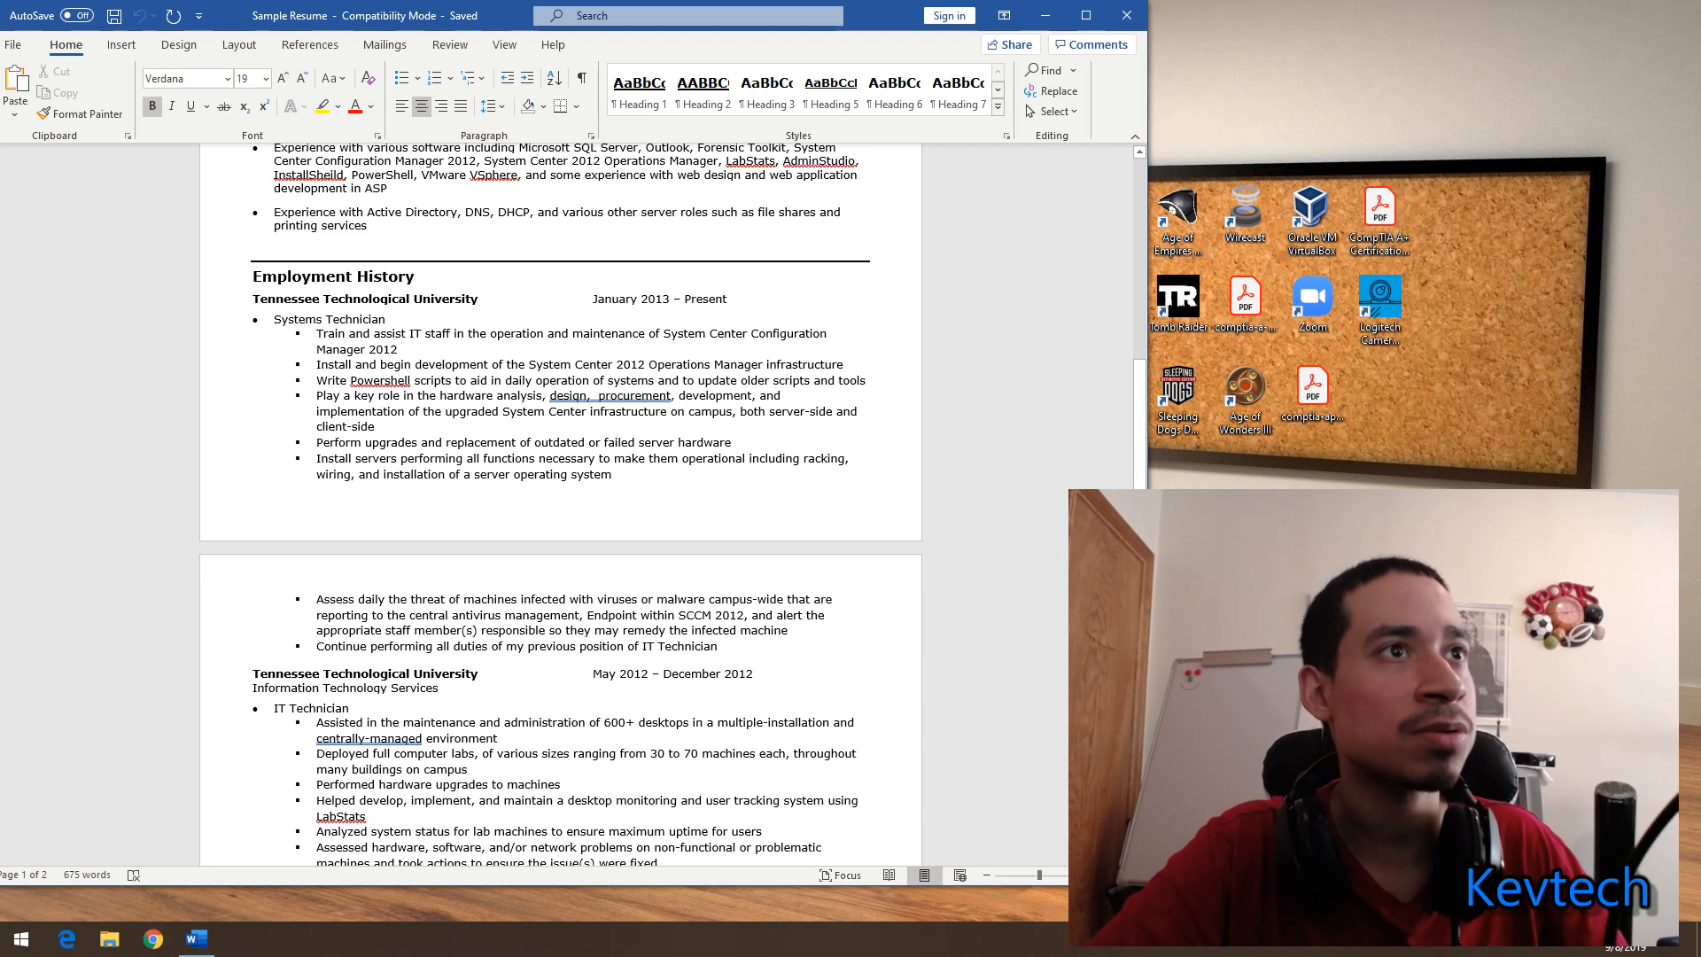
scroll("down", 3)
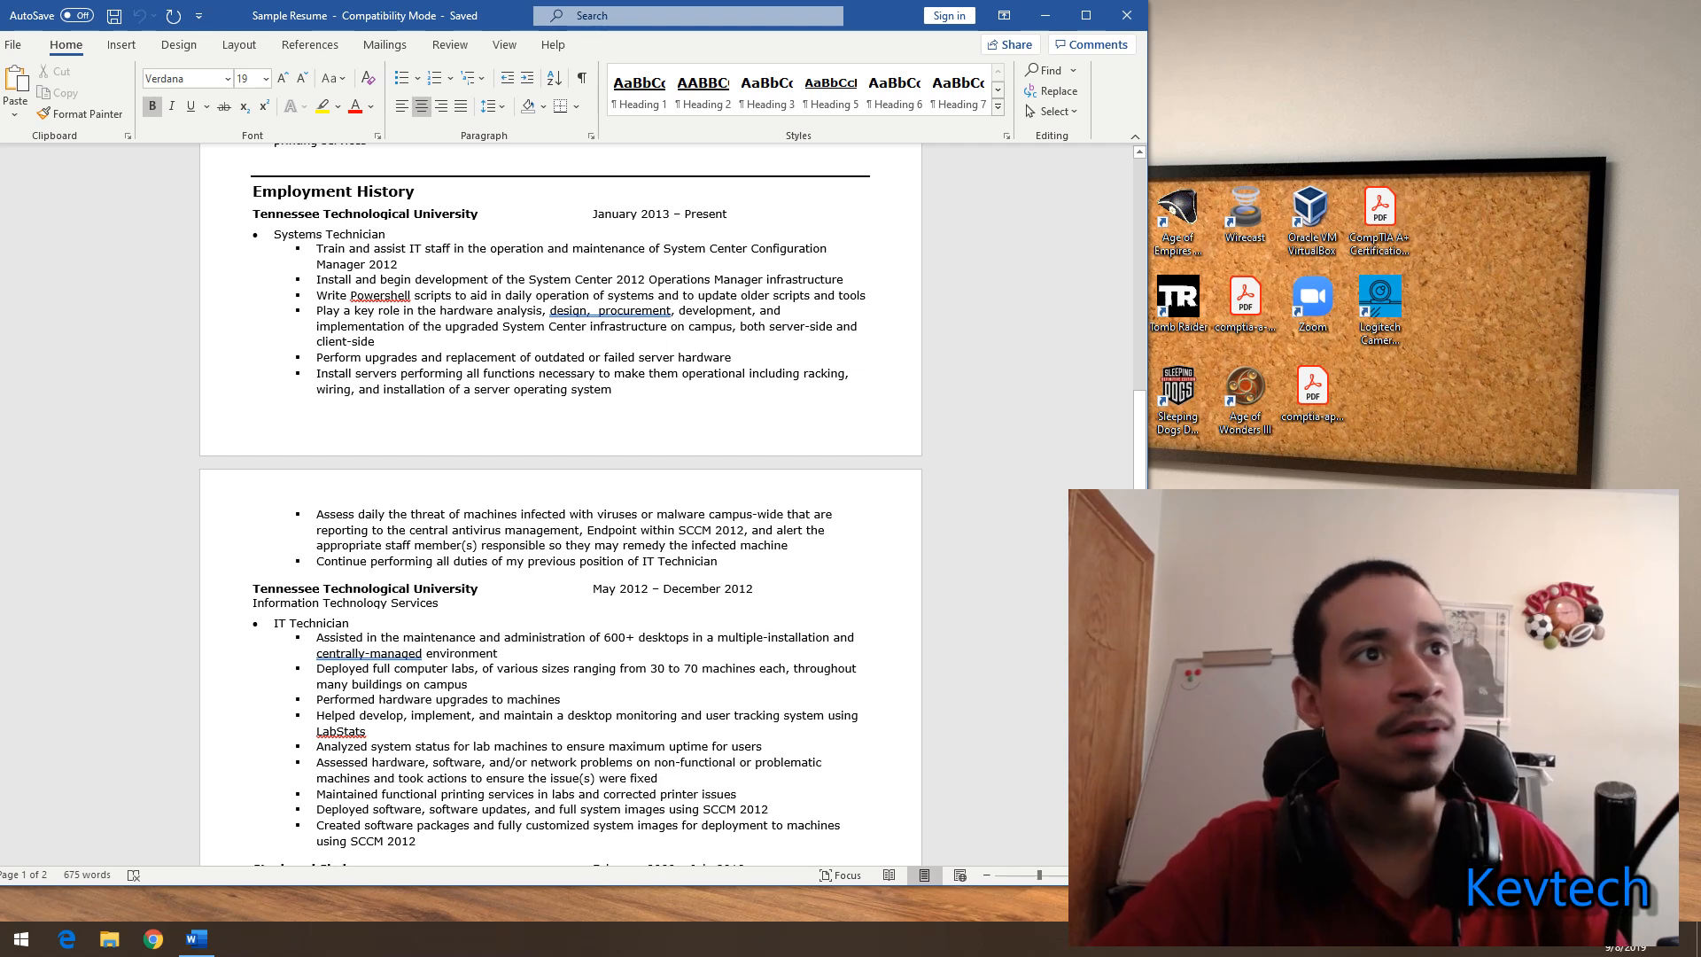
- Scroll through the earlier jobs to the four References placeholder entries at the end
scroll("down", 3)
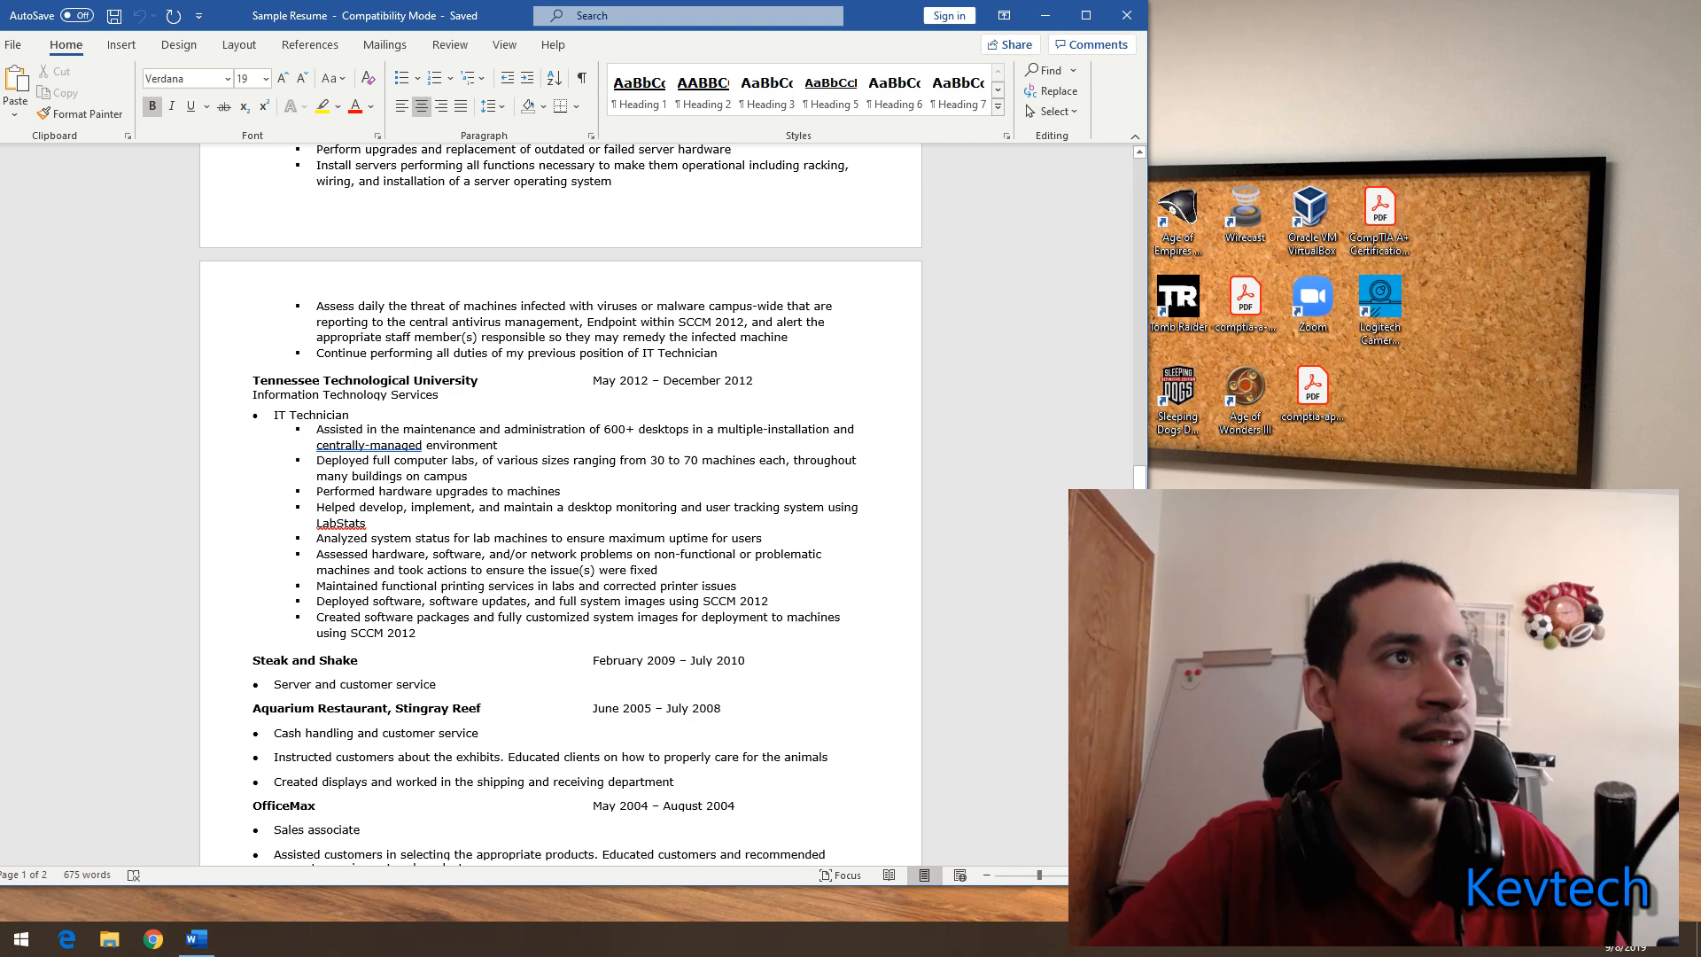
scroll("down", 3)
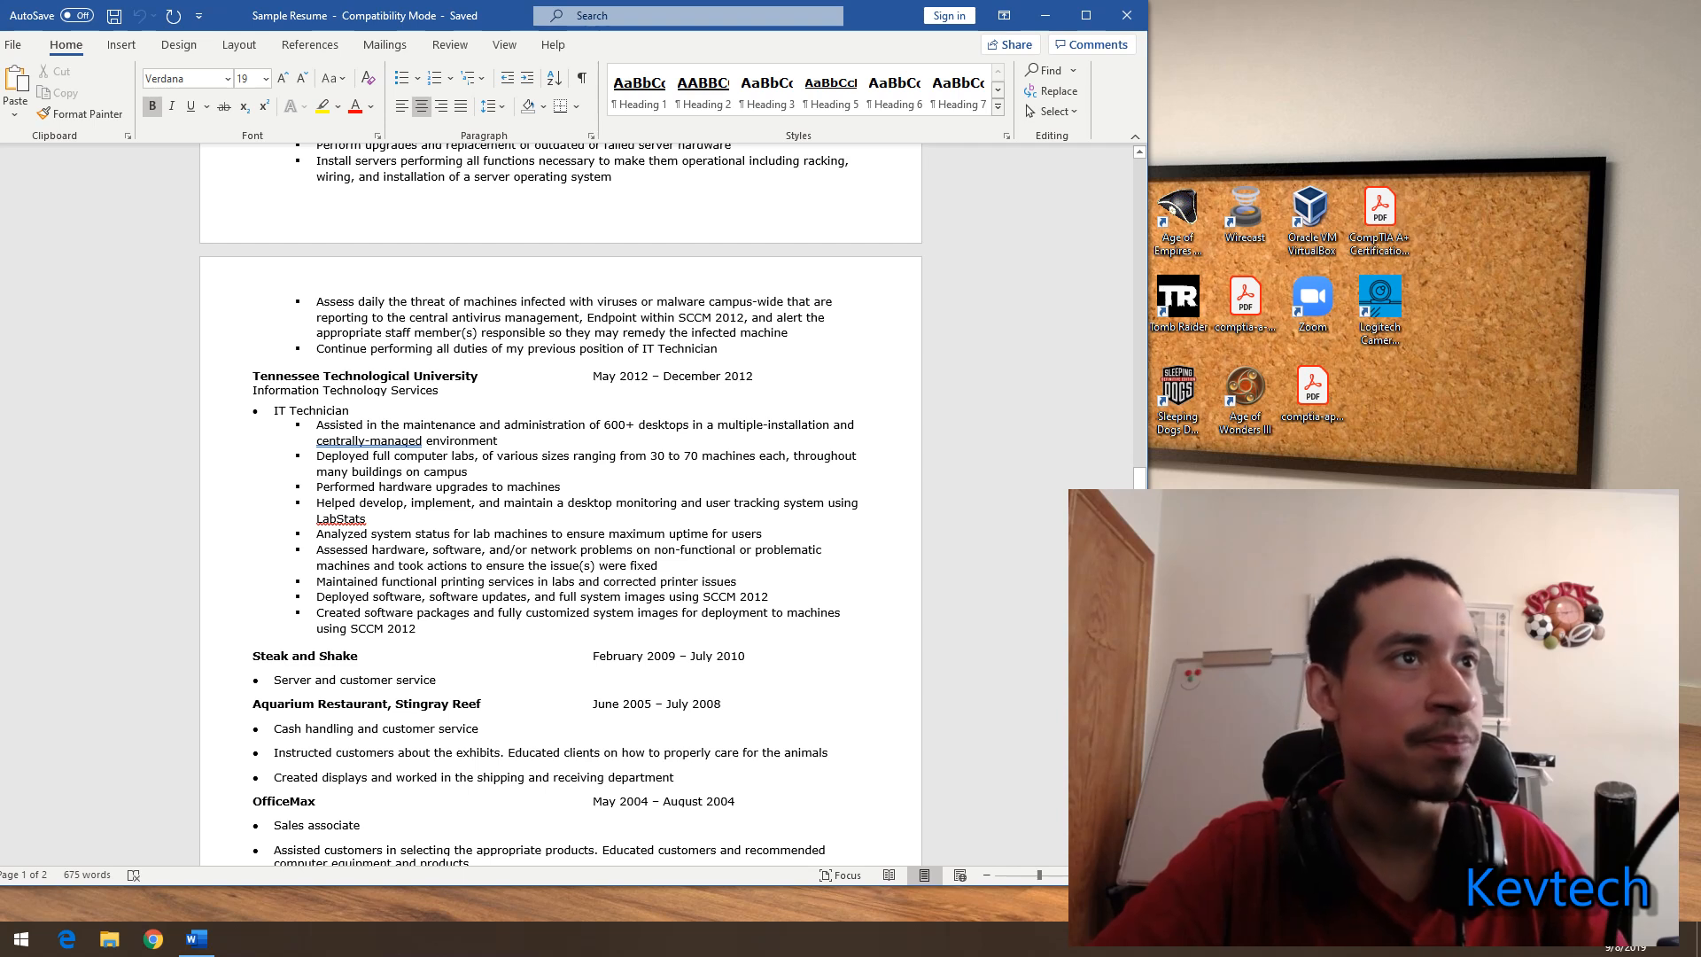
scroll("down", 3)
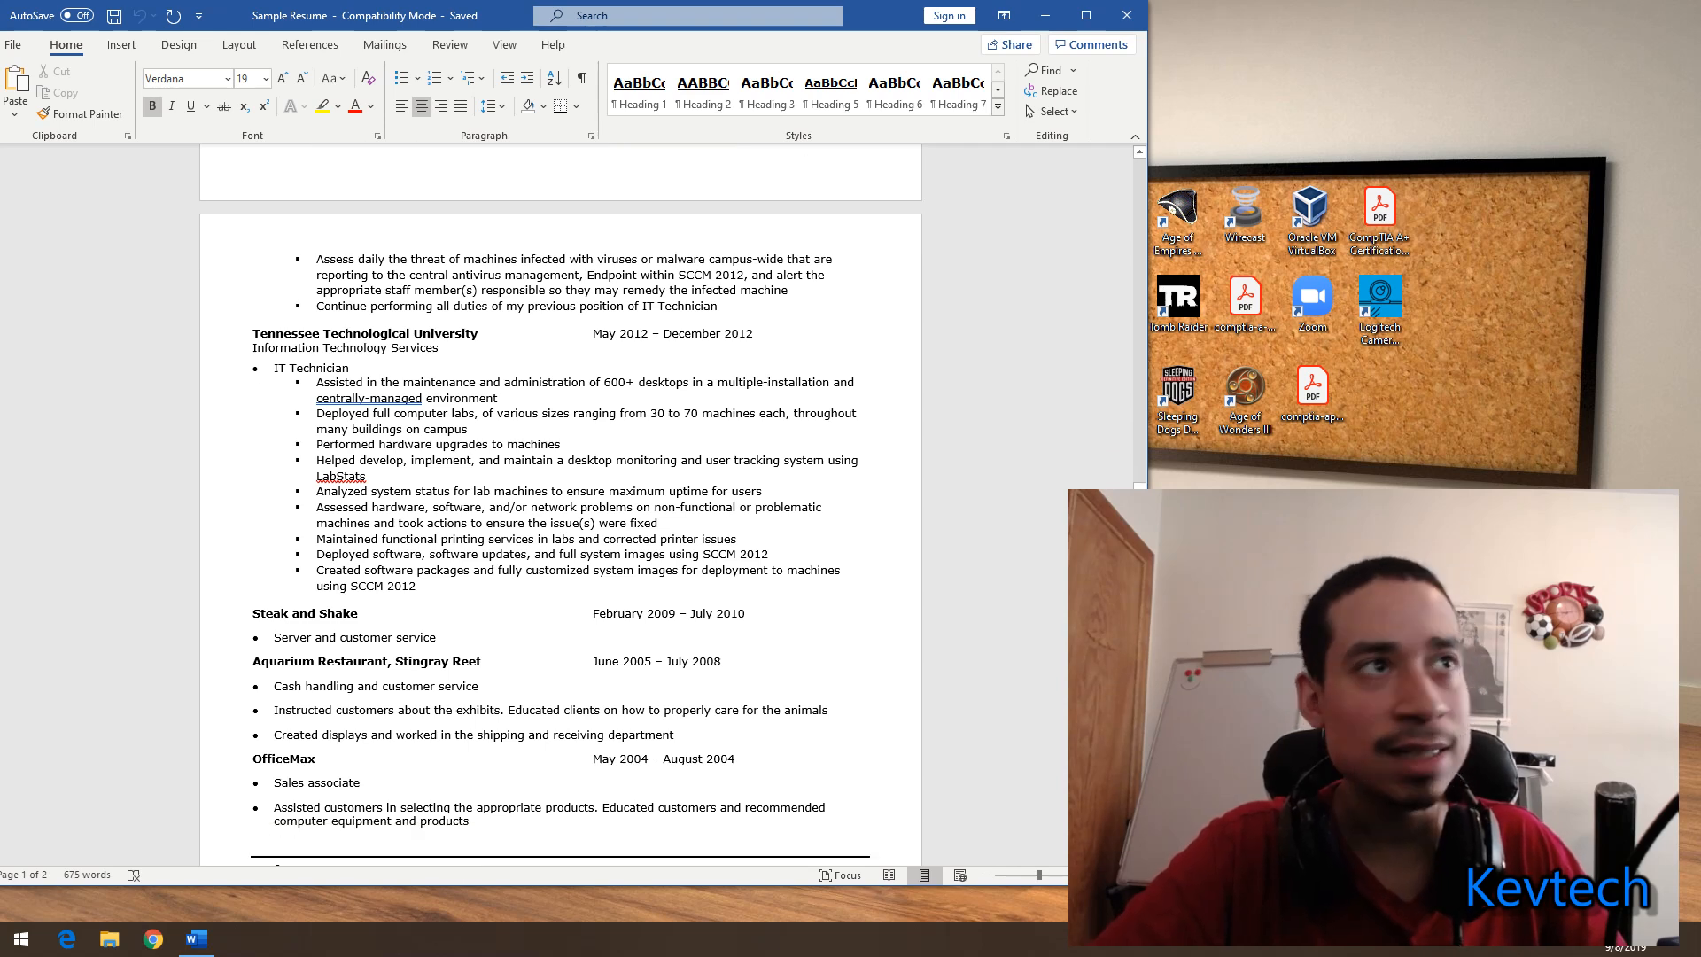
scroll("down", 3)
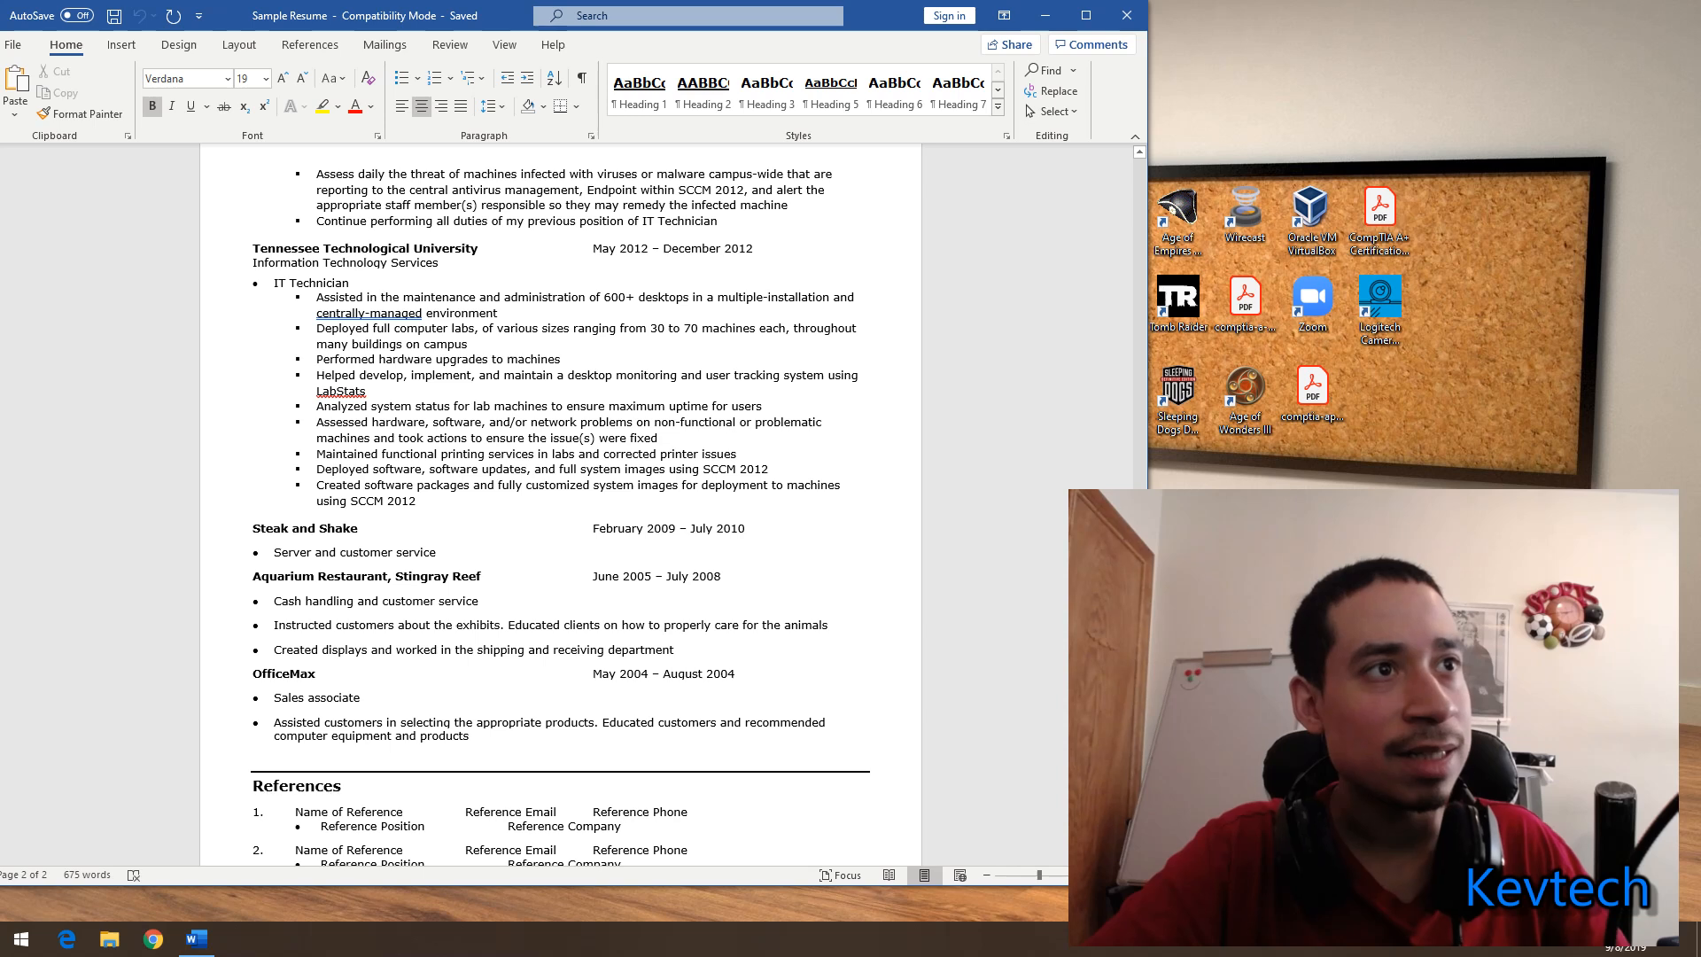
left_click_drag(251, 528, 450, 552)
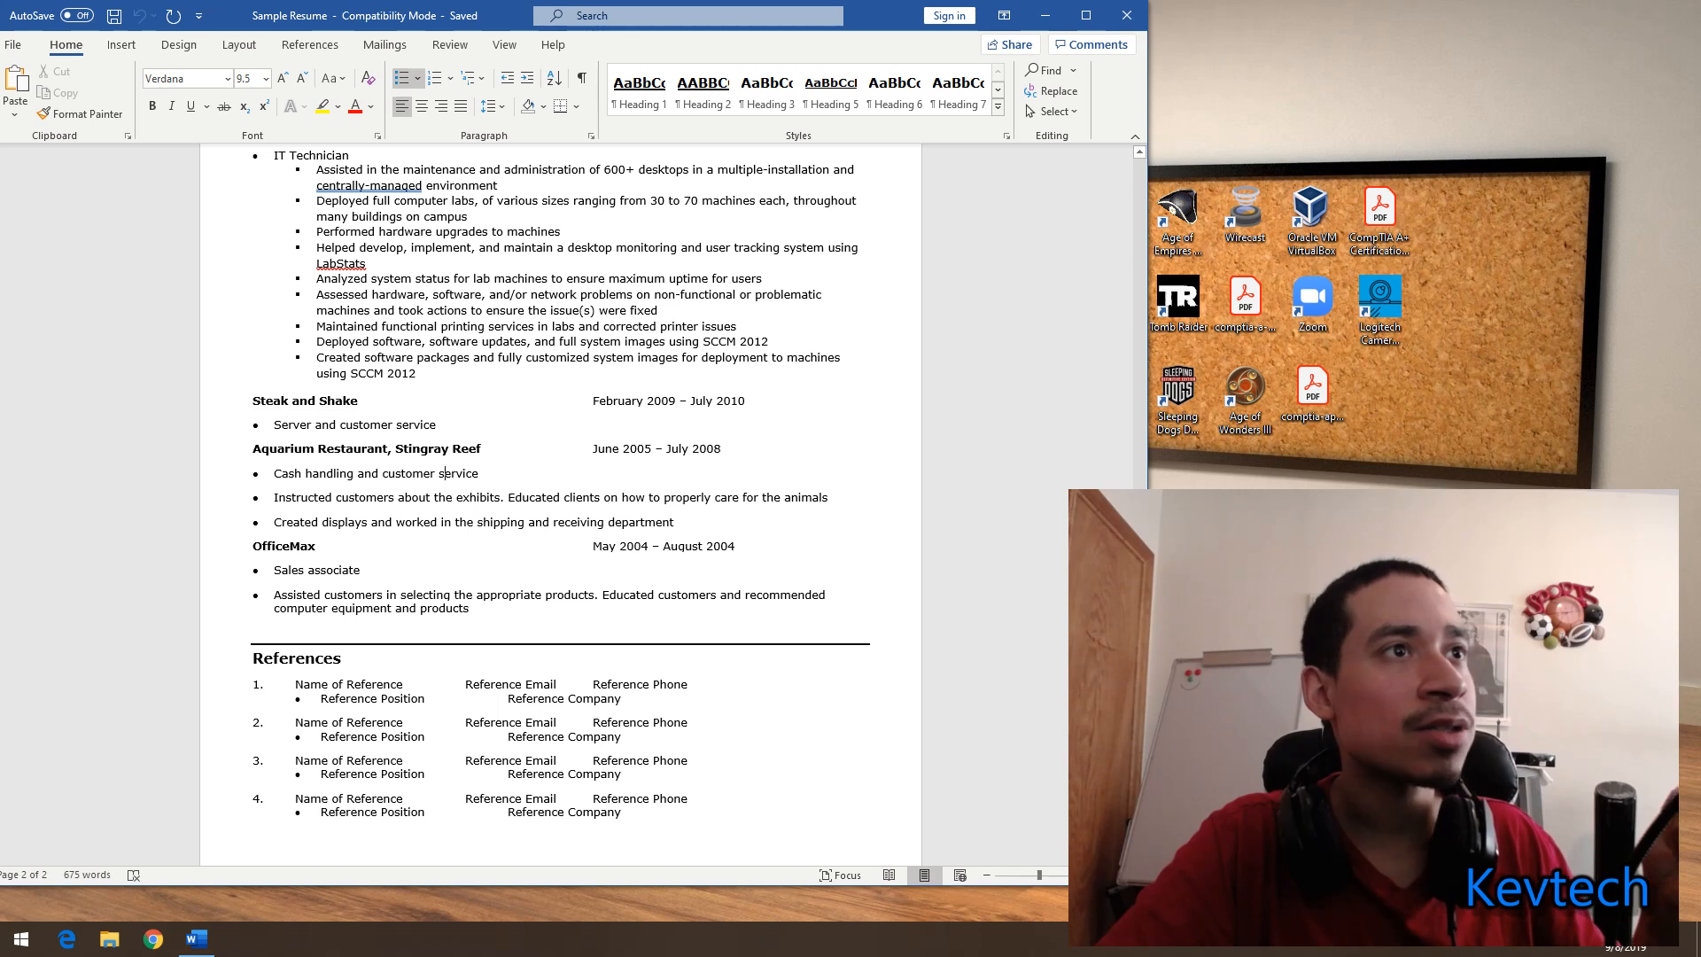
- Return to the top of page 1 with the Full Name heading and Personal Profile
scroll("down", 3)
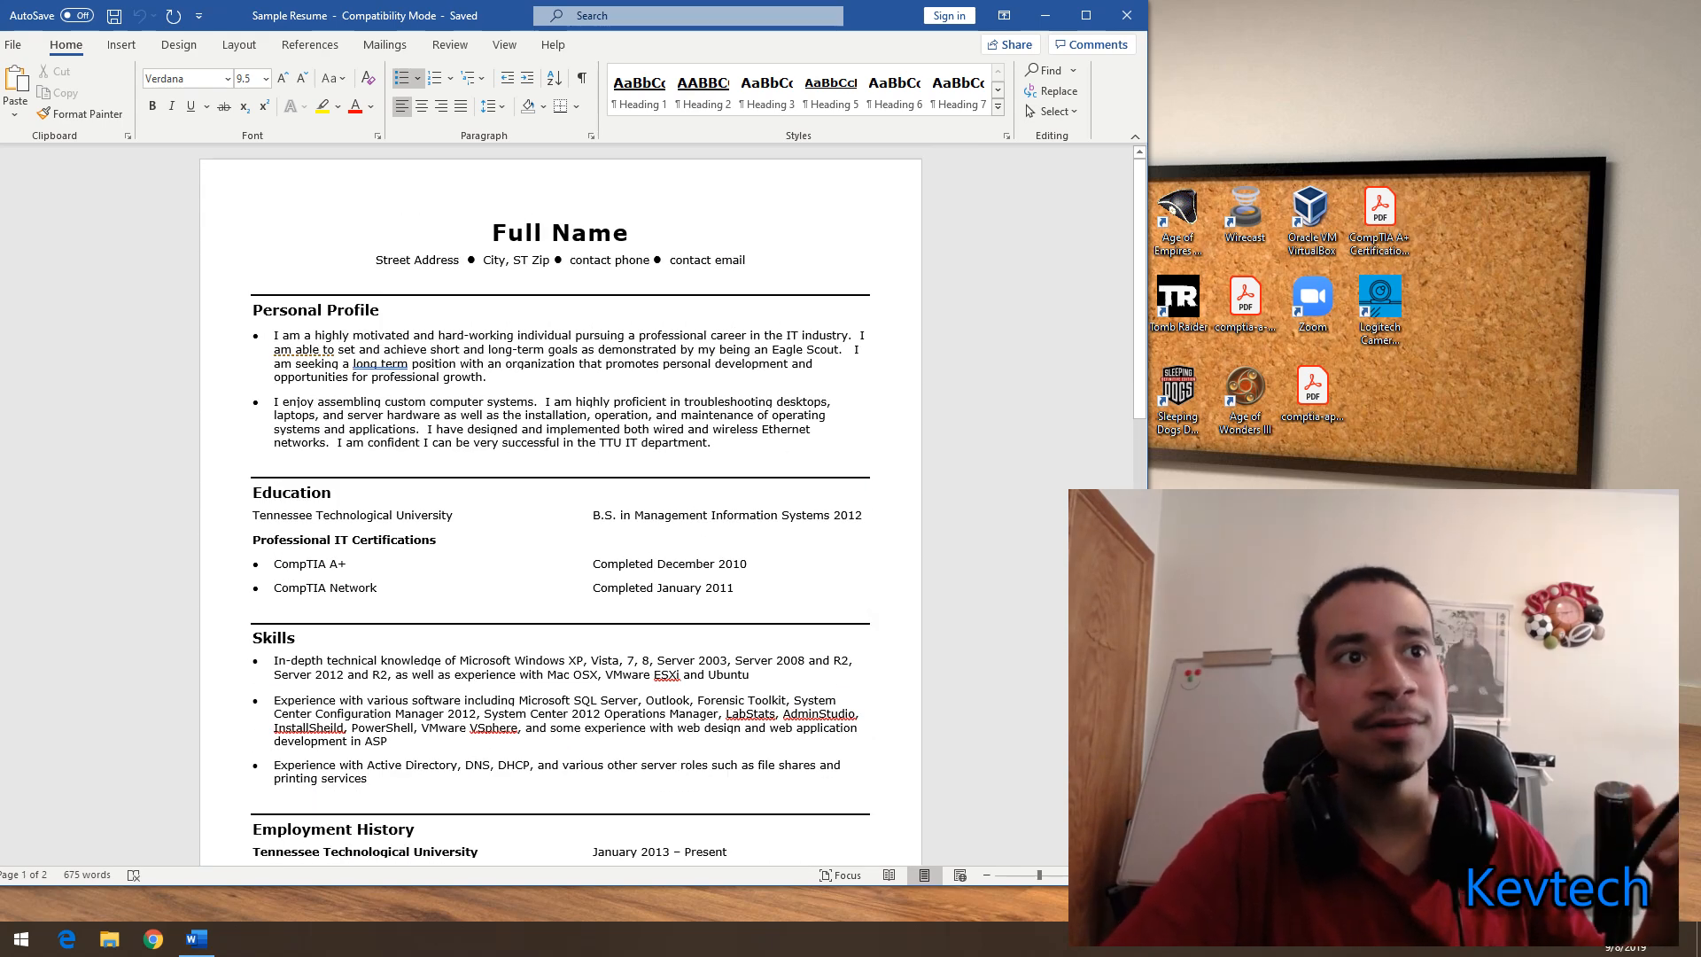
scroll("down", 3)
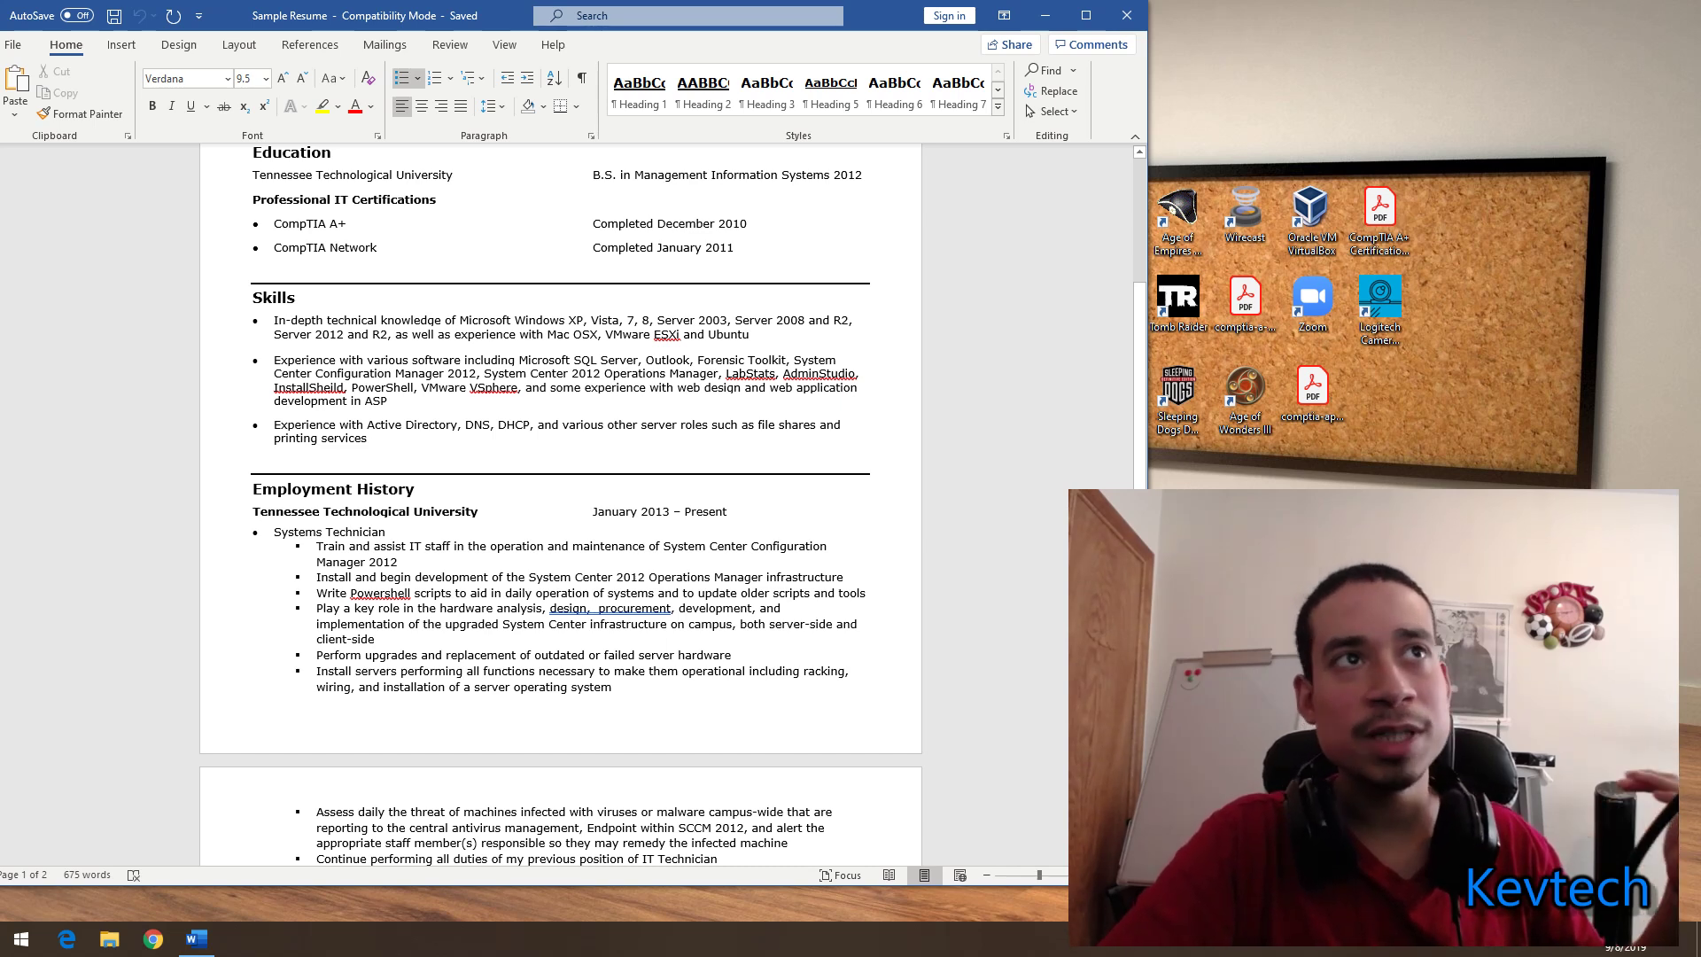
scroll("down", 3)
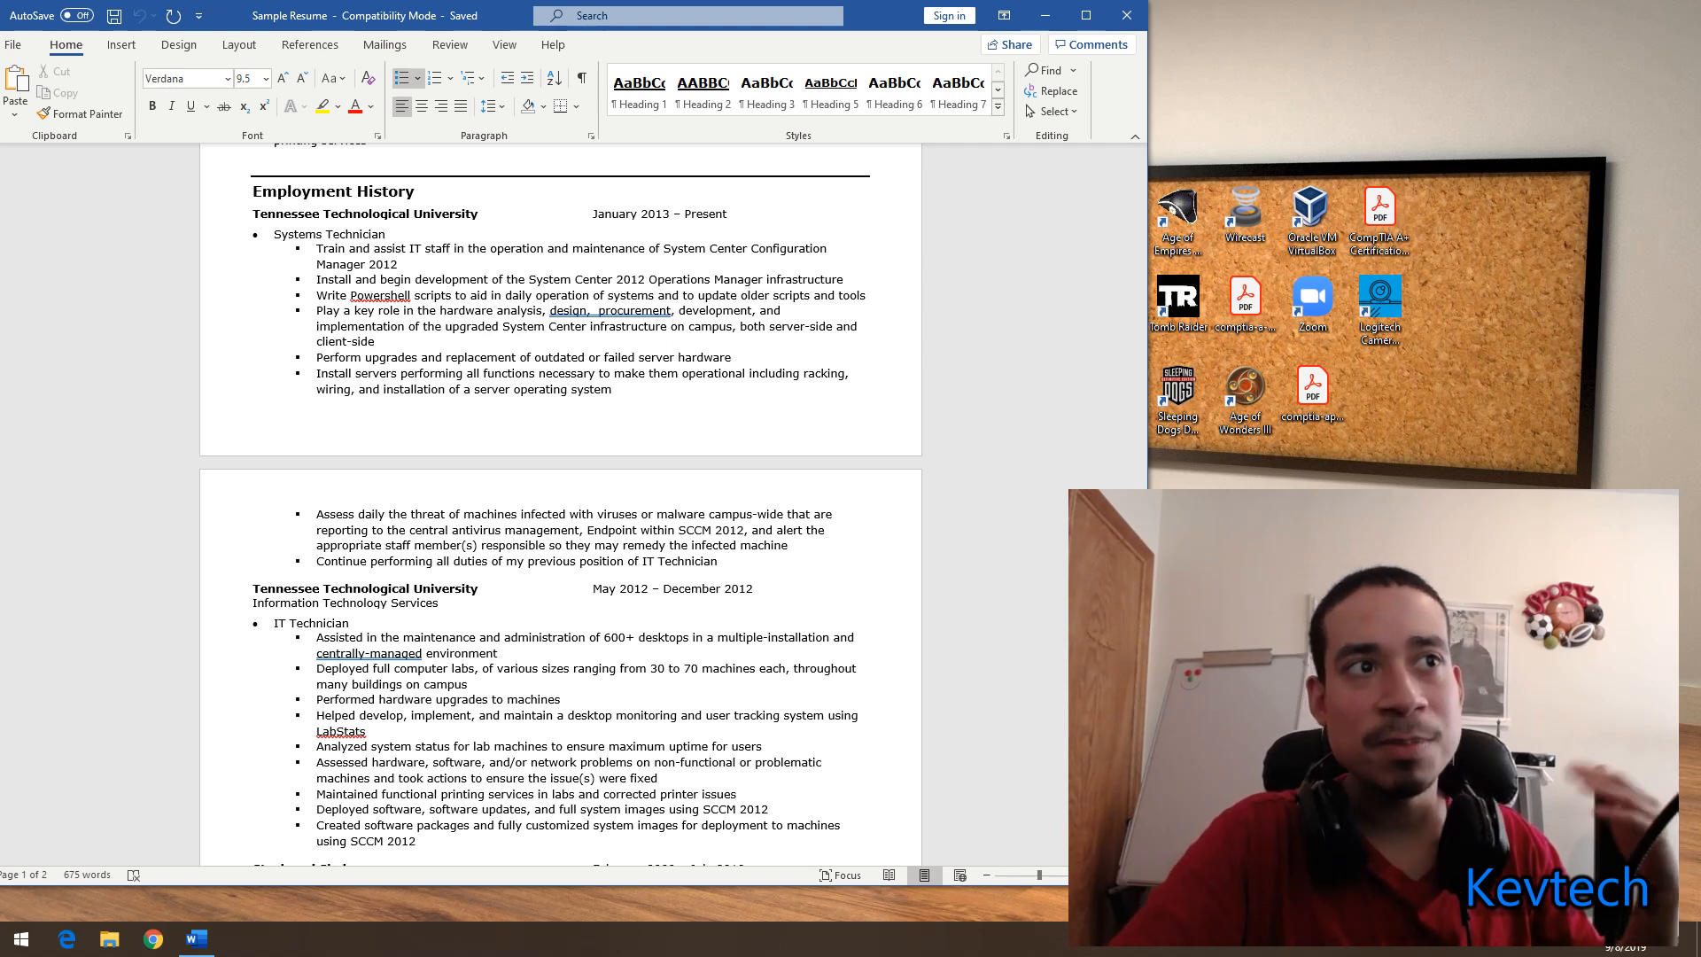
scroll("down", 3)
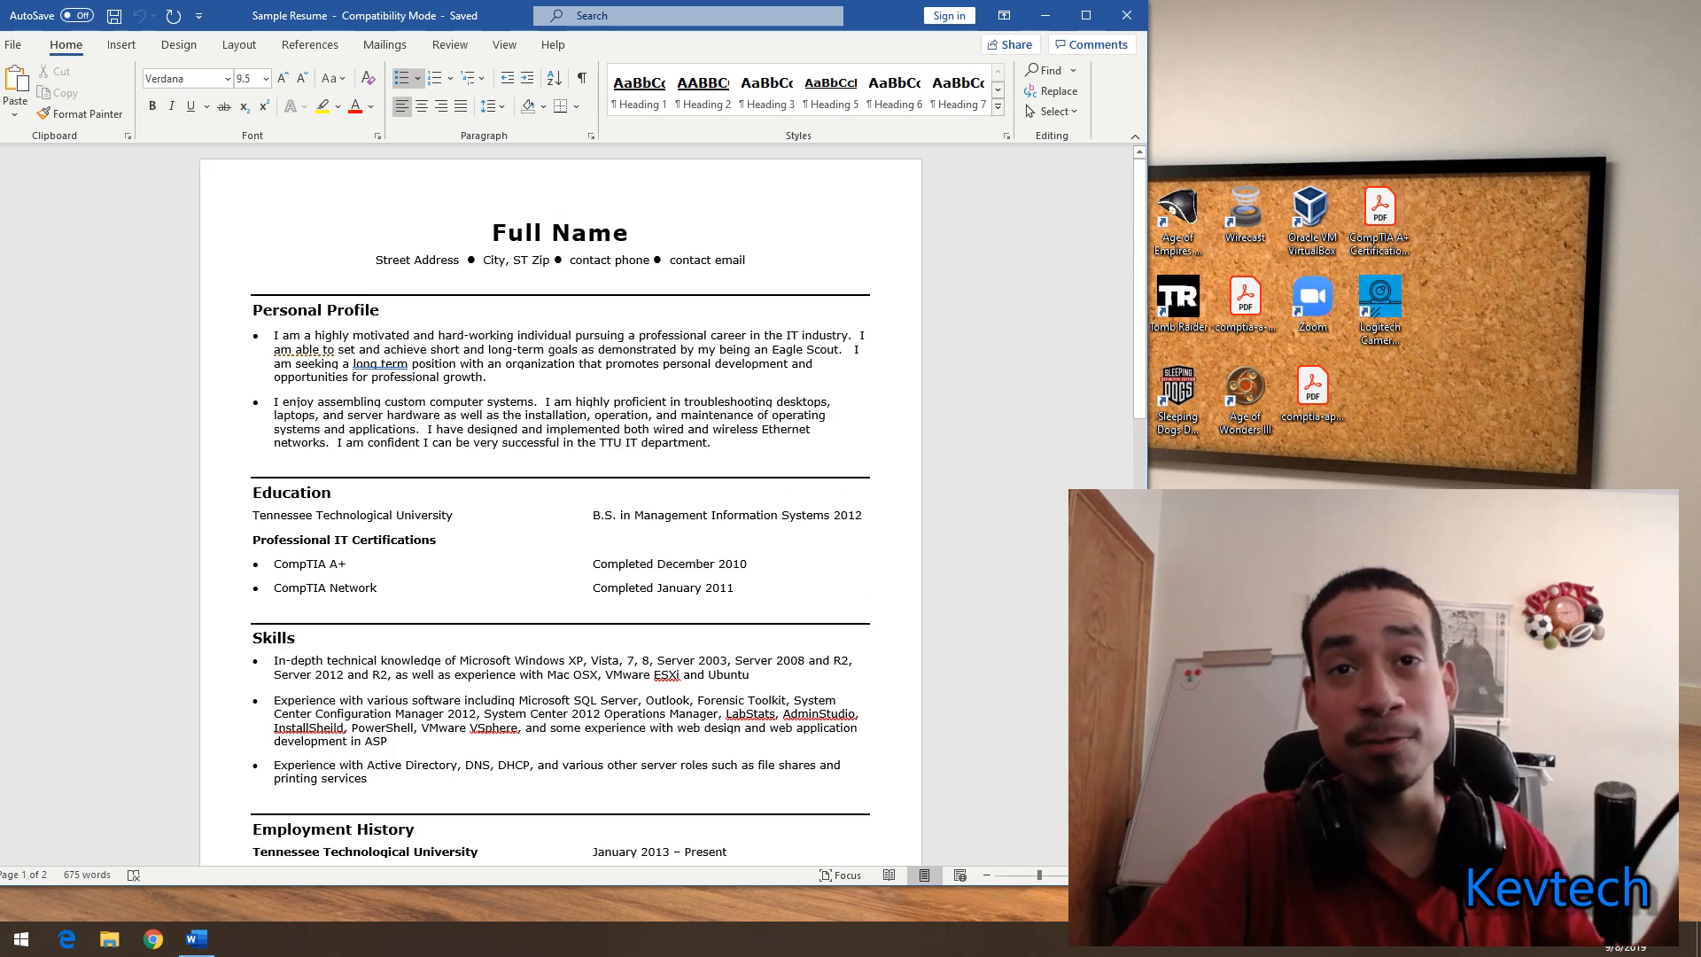
- Scroll from the top through Employment History to the page-2 IT Technician entry
scroll("down", 3)
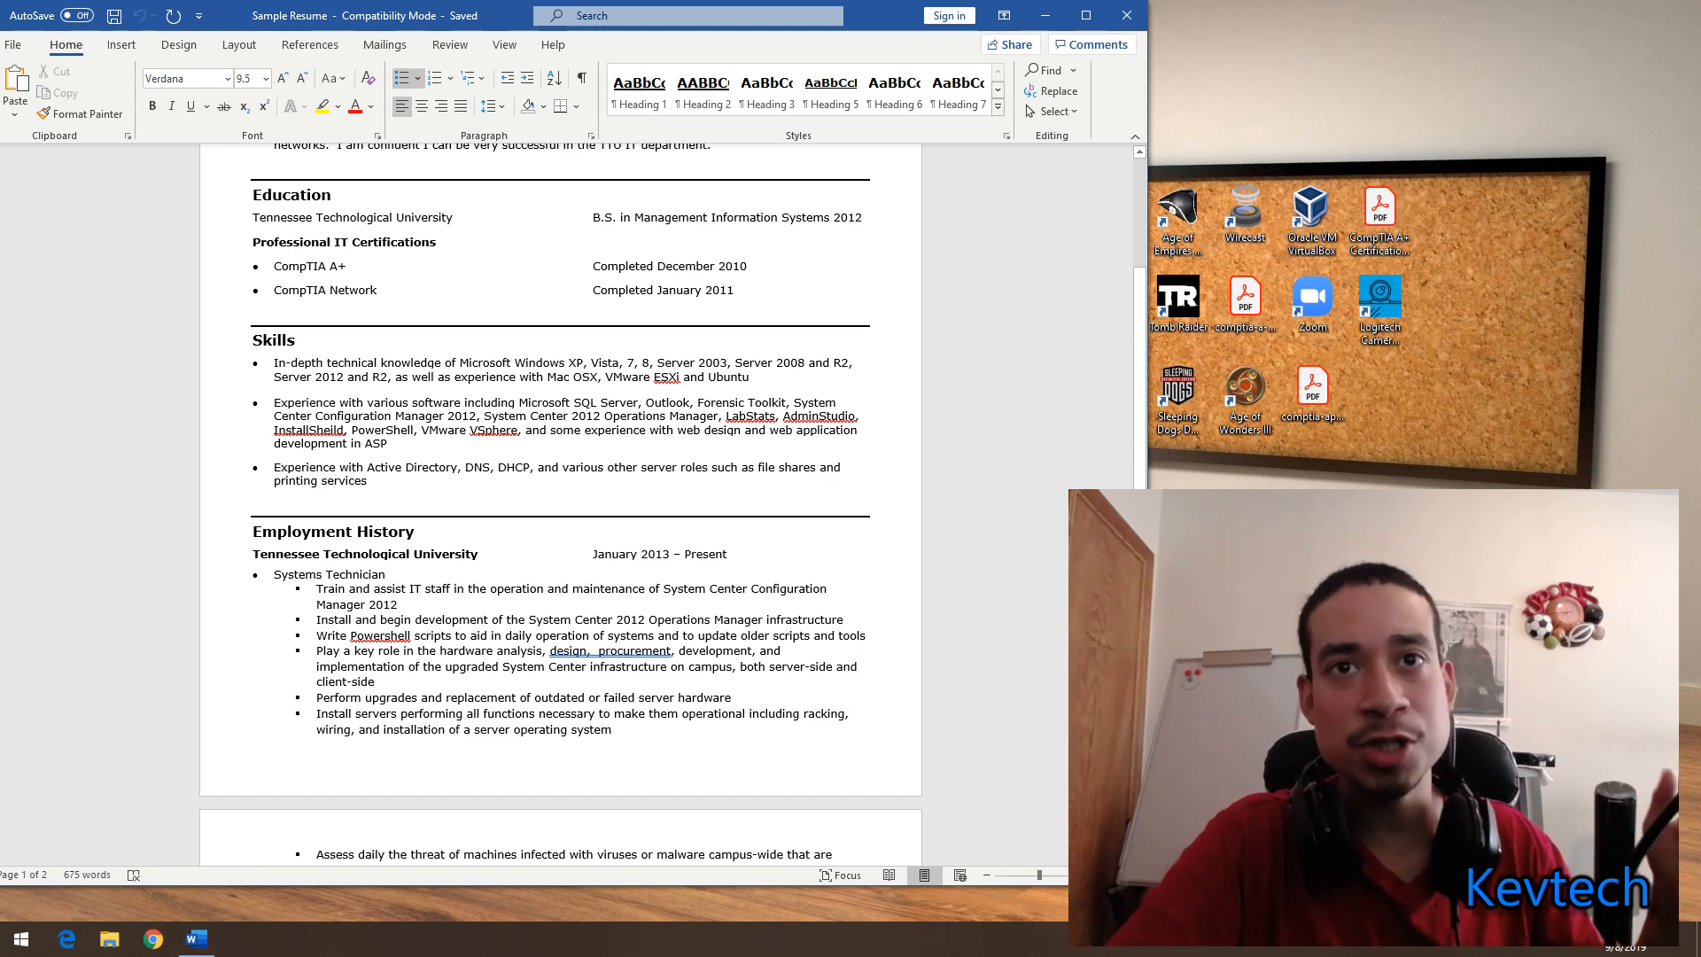
scroll("down", 3)
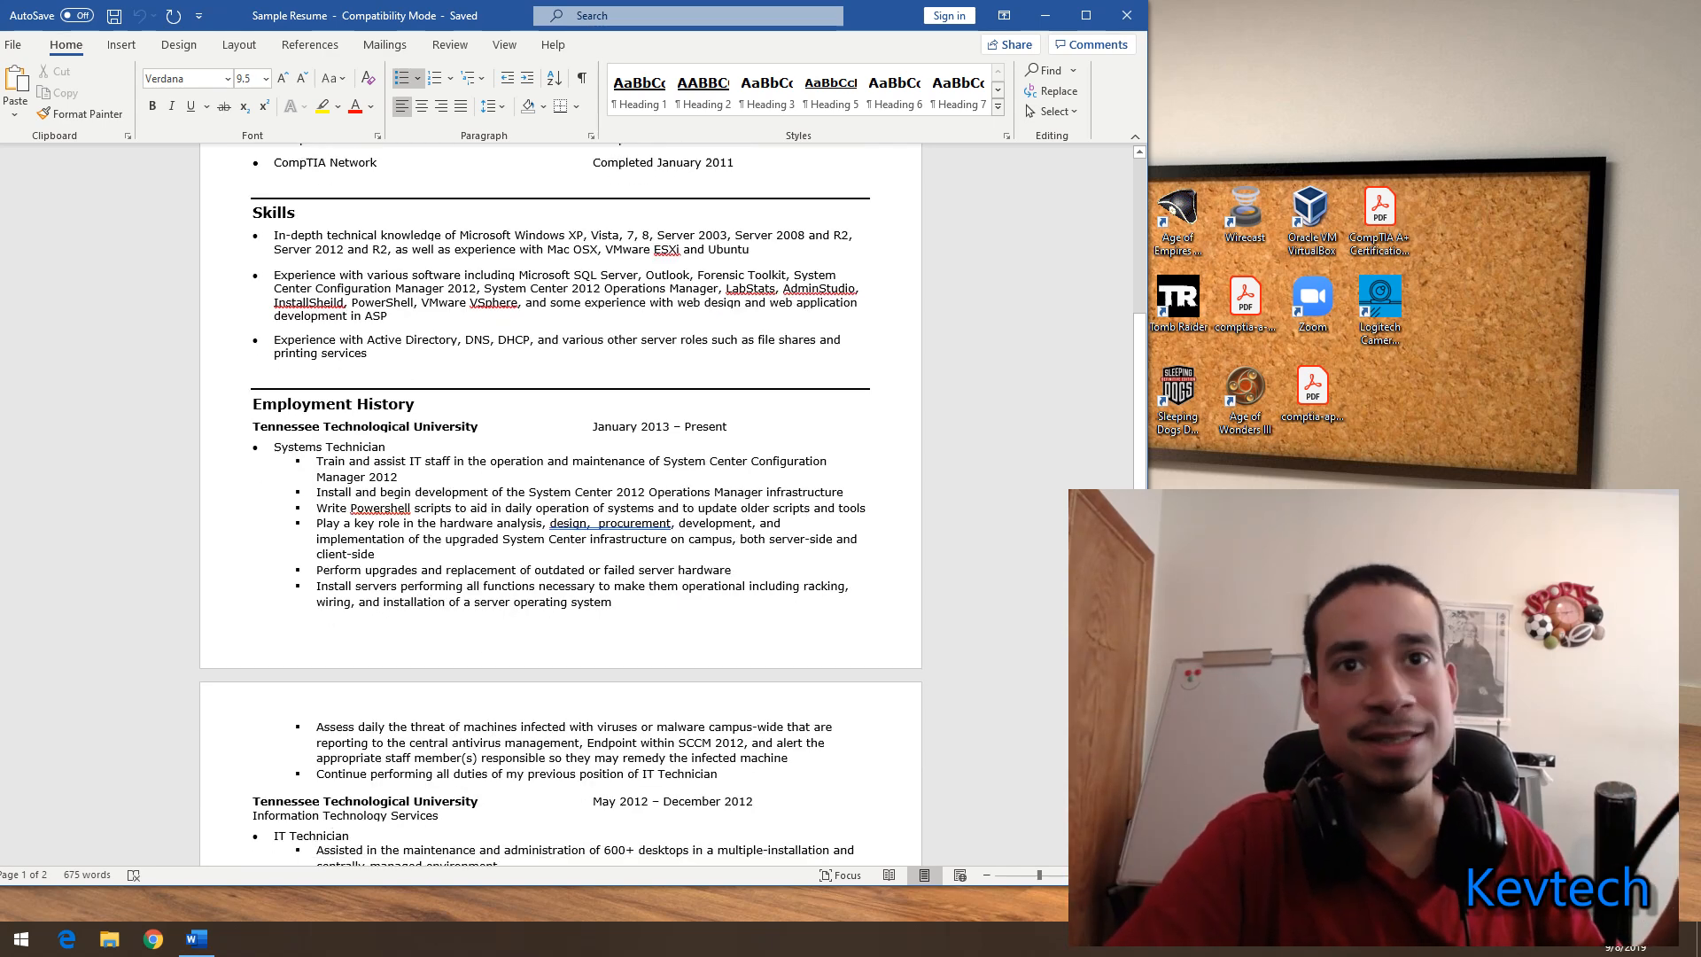
scroll("down", 3)
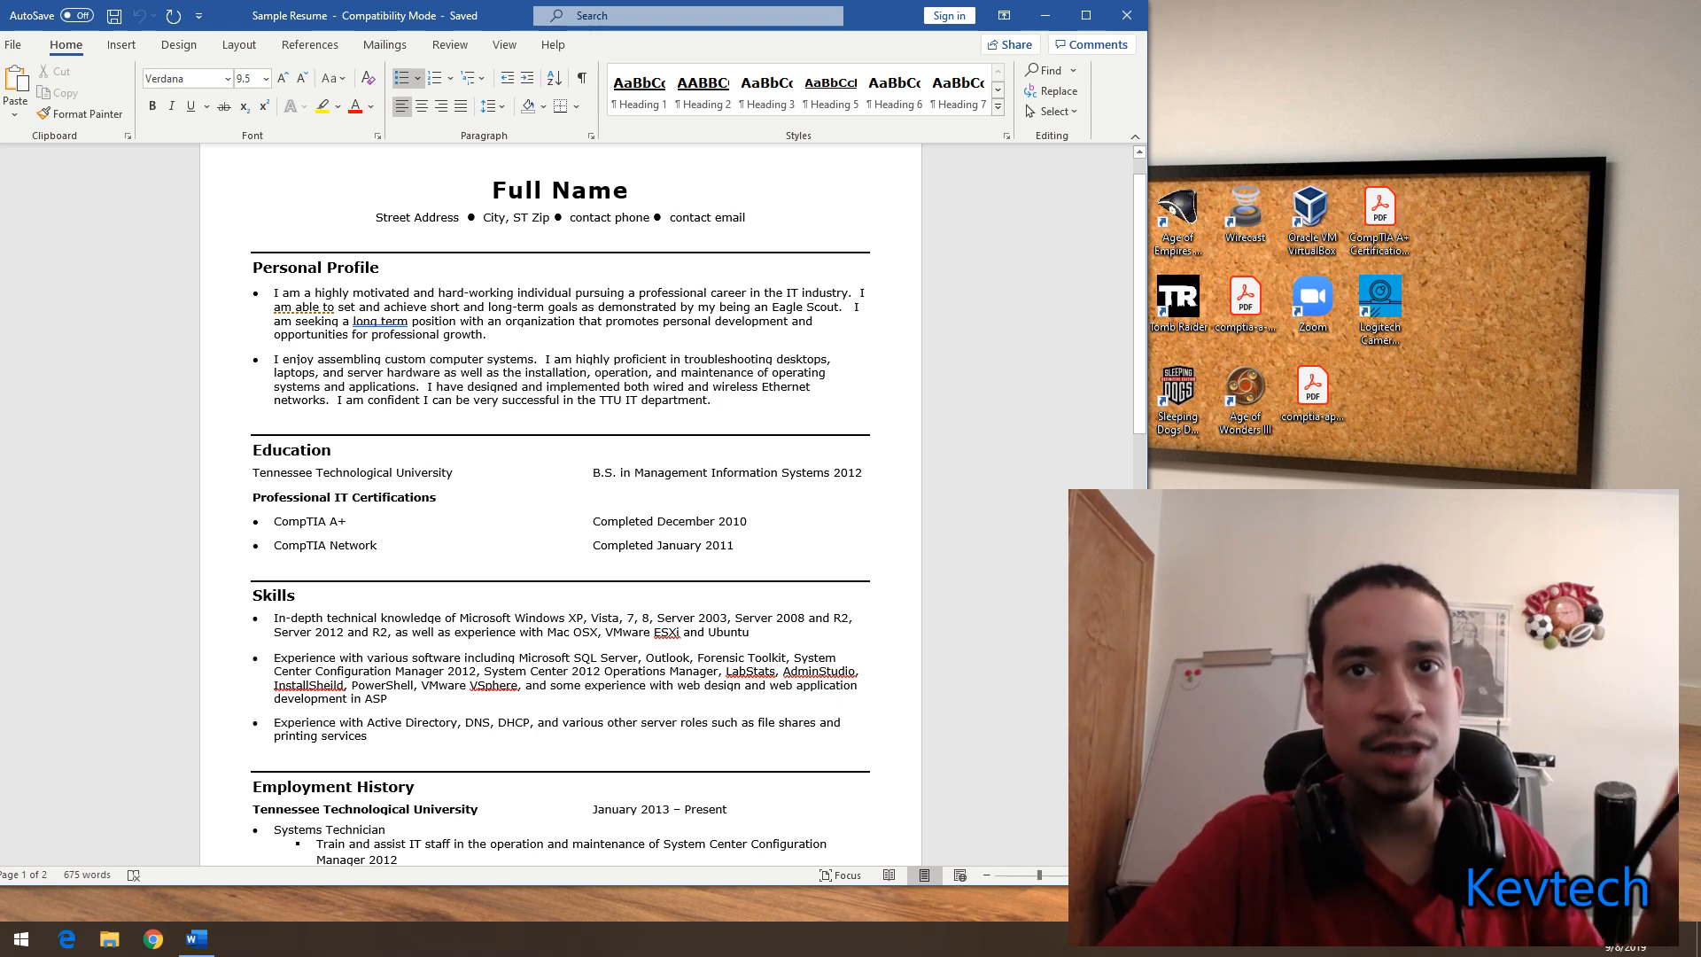
scroll("down", 3)
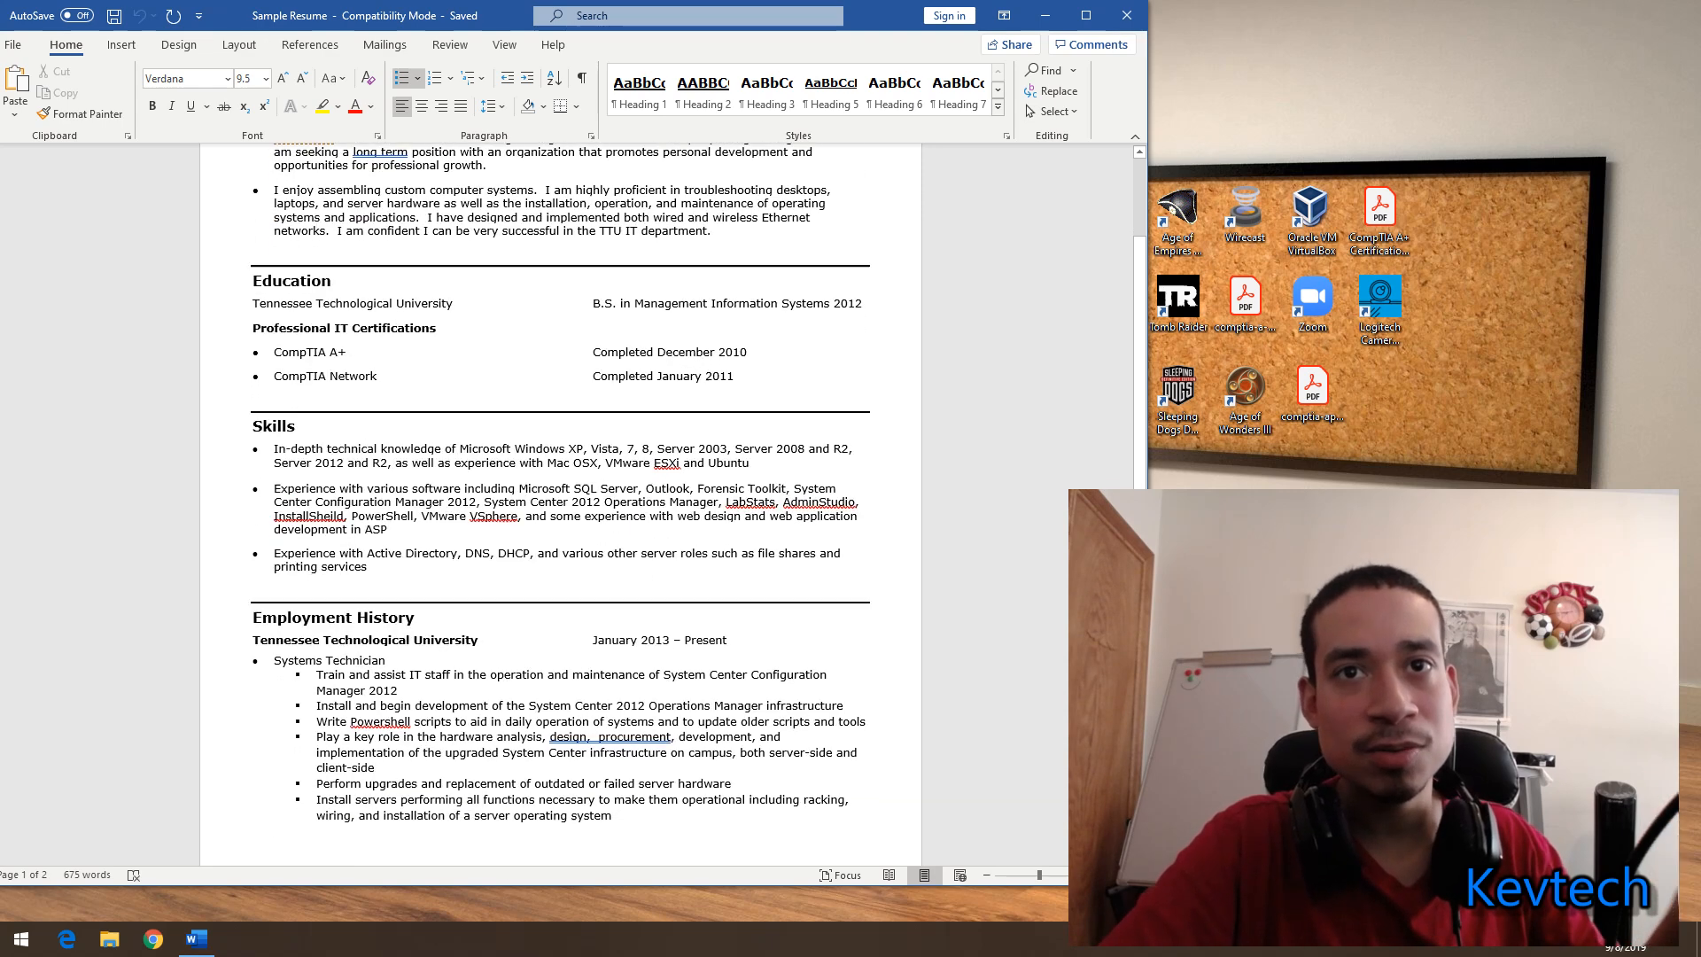
scroll("down", 3)
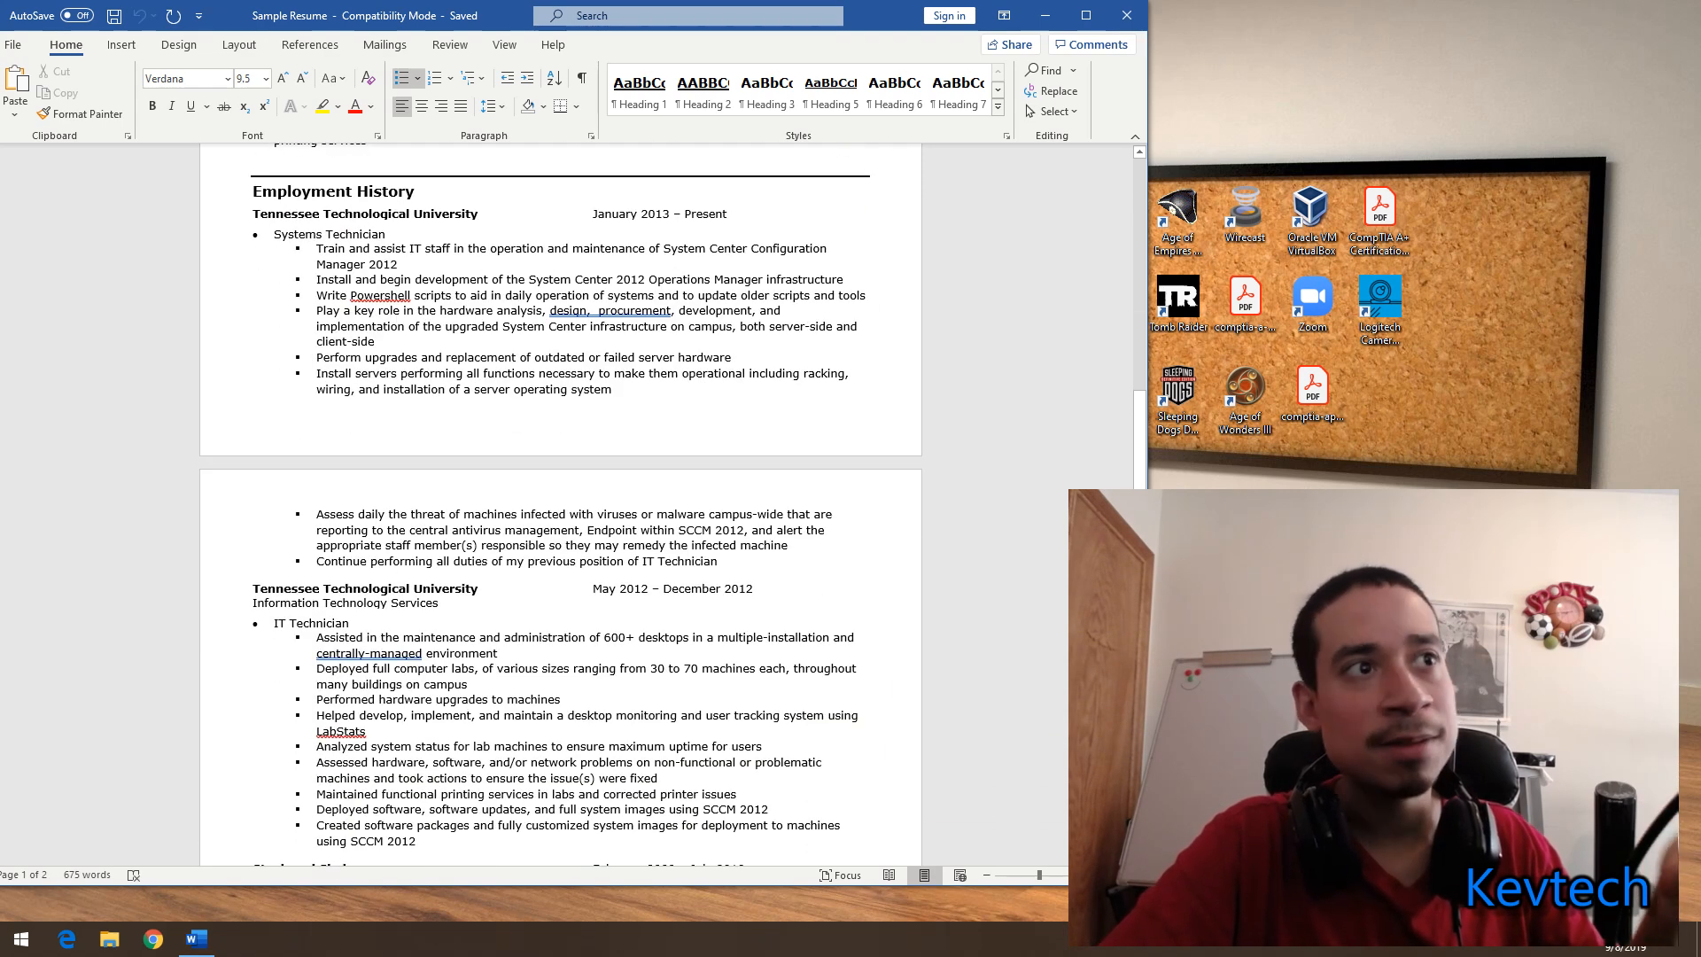